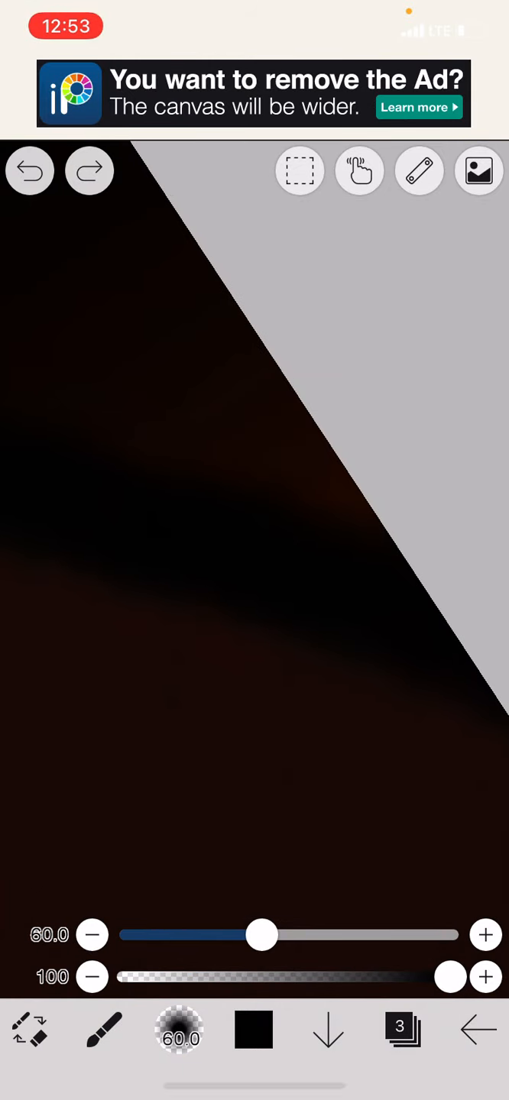
- Switch from the airbrush to Dip Pen (Hard) and pick a thin 3.3 px pen from the Basic set
click(180, 1039)
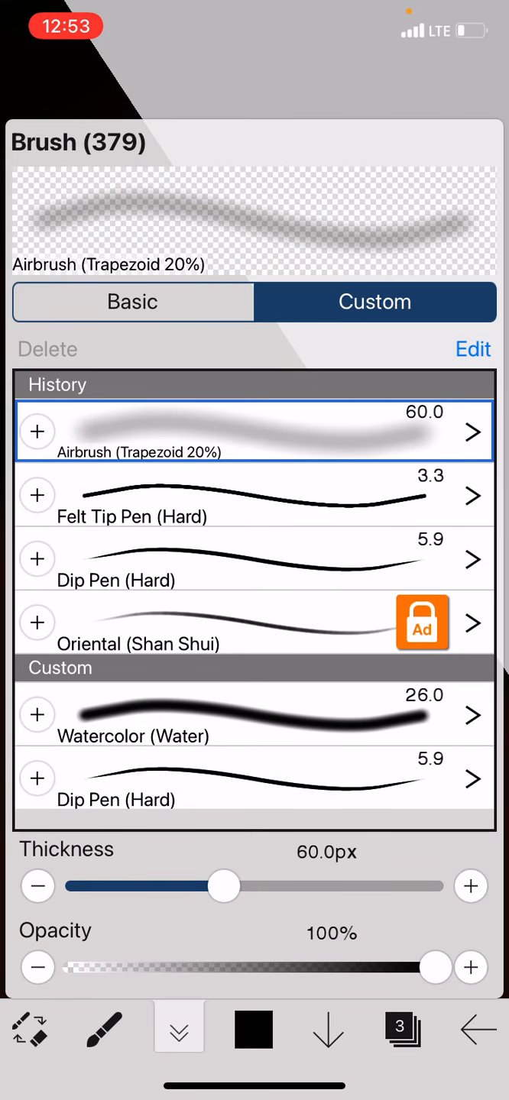
click(254, 495)
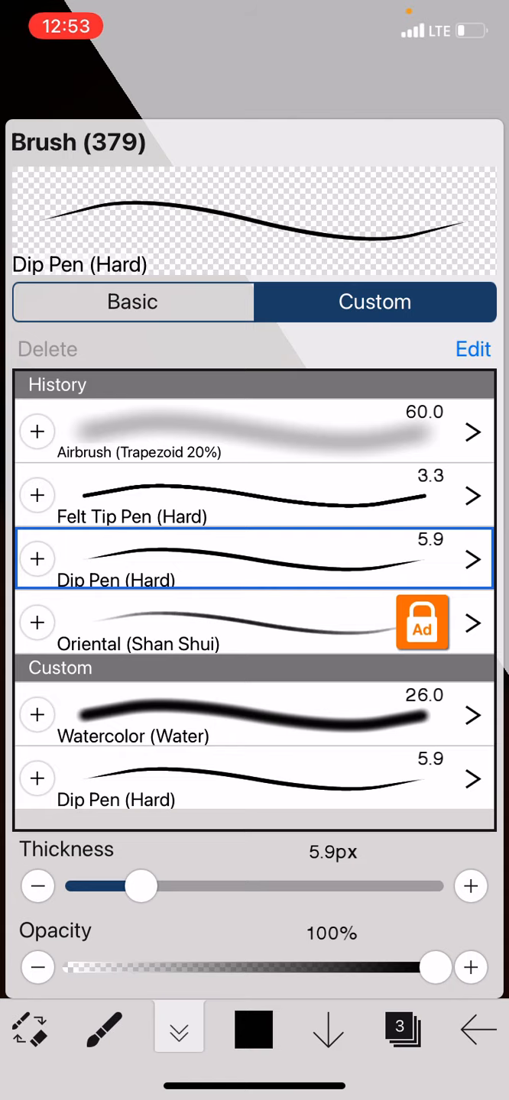
click(131, 302)
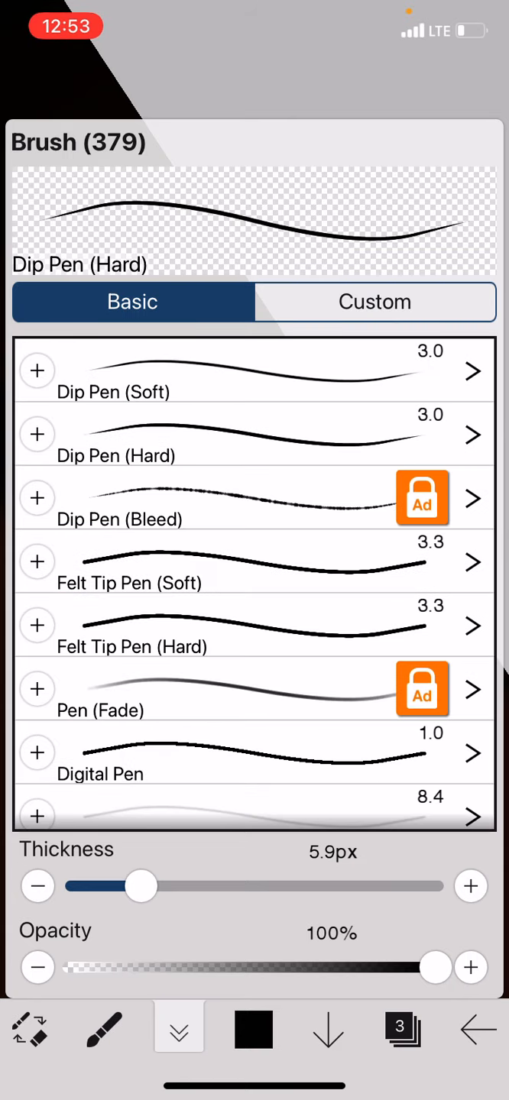
scroll(down, 3)
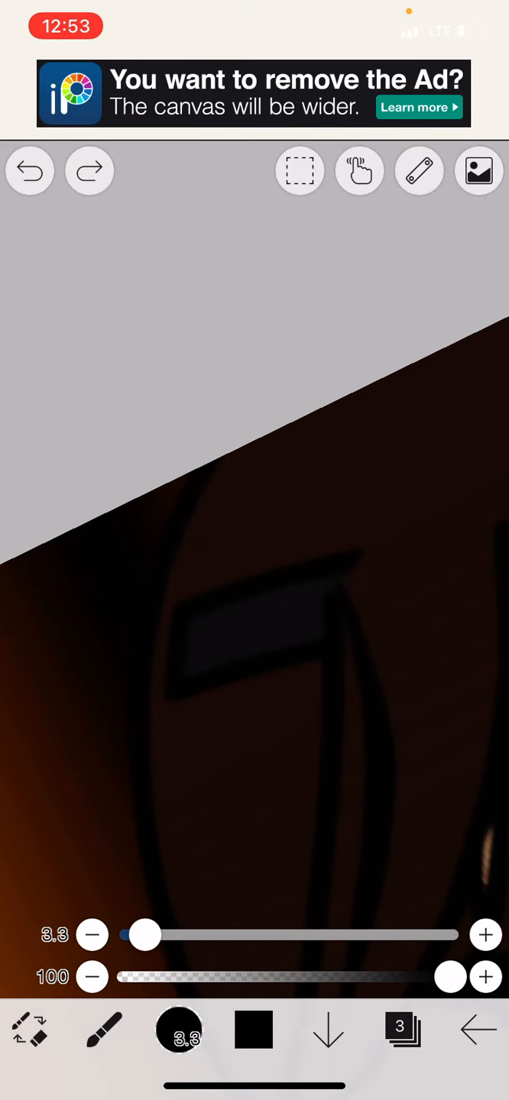
- Widen the pen to 9.8 px and ink over the curved black outlines of the close-up
drag(145, 935, 180, 935)
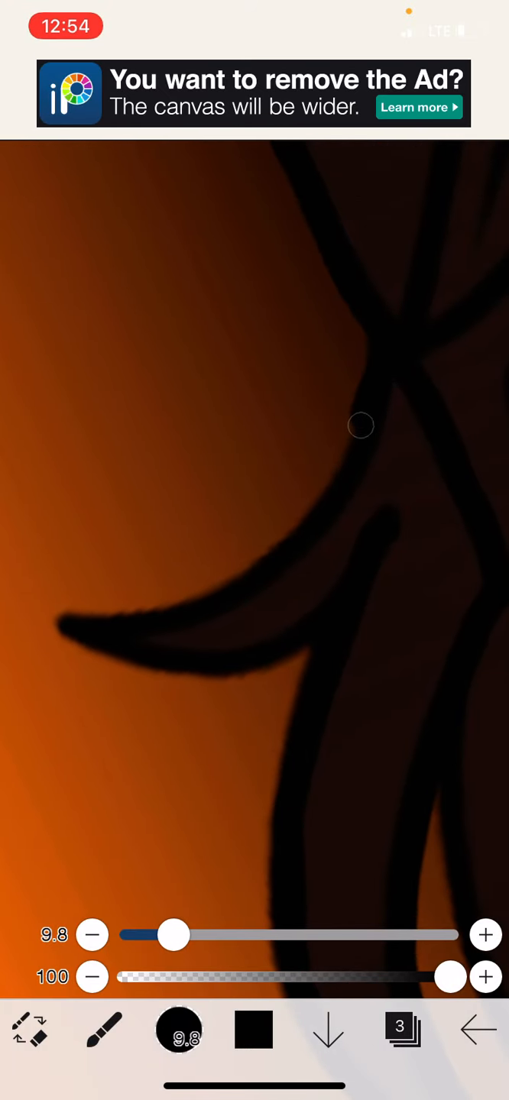
drag(359, 425, 131, 663)
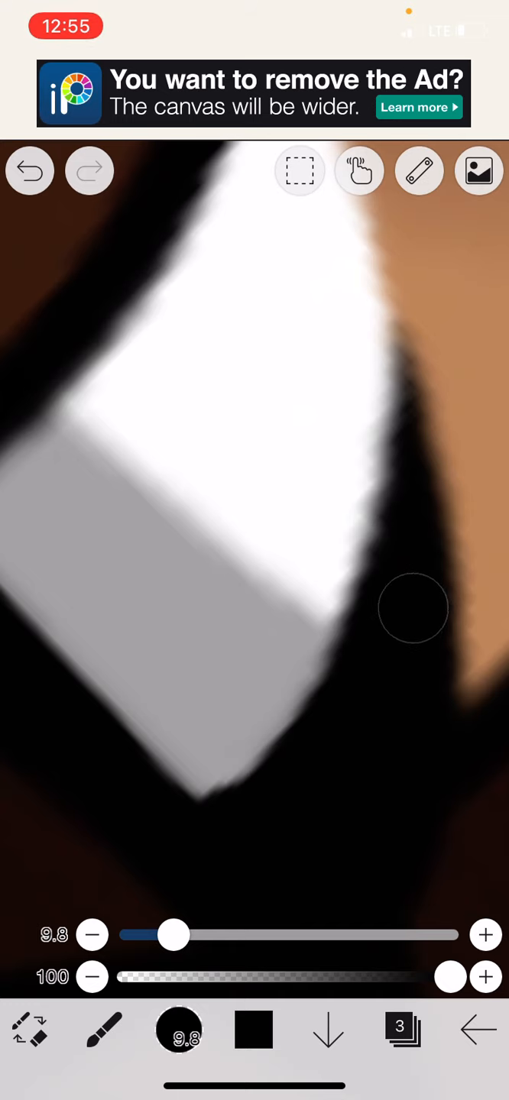
- Sample black from the canvas and paint it along the outline edges around the tan shapes
drag(413, 608, 412, 428)
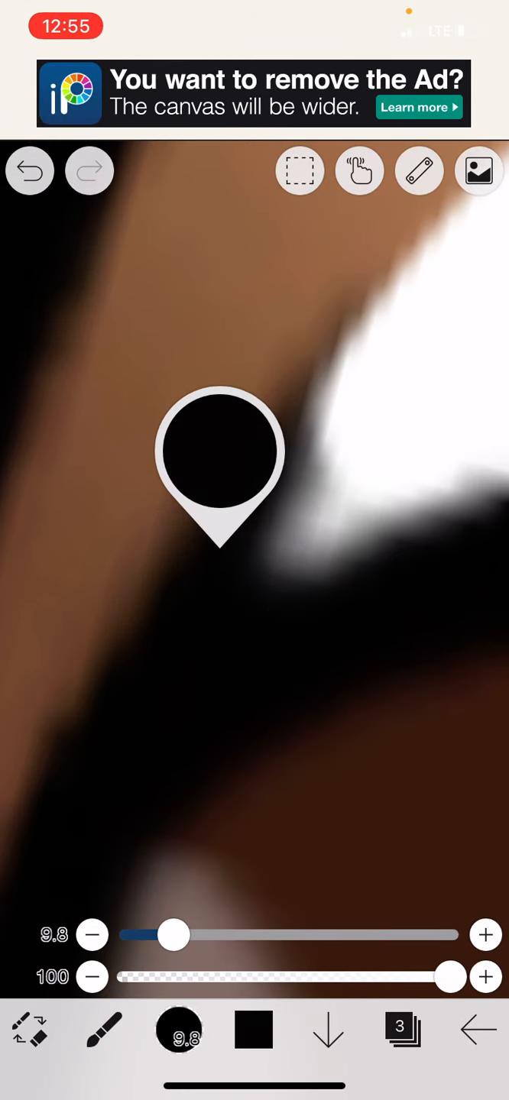
drag(175, 935, 156, 935)
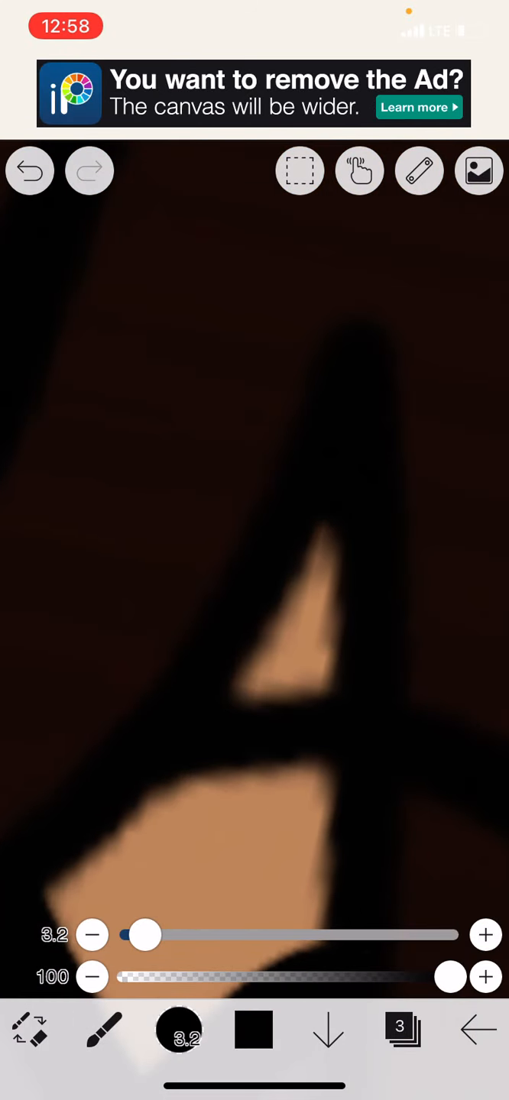
- Darken the hair outlines with the 11.8 px pen and zoom out to check the face
drag(145, 935, 169, 935)
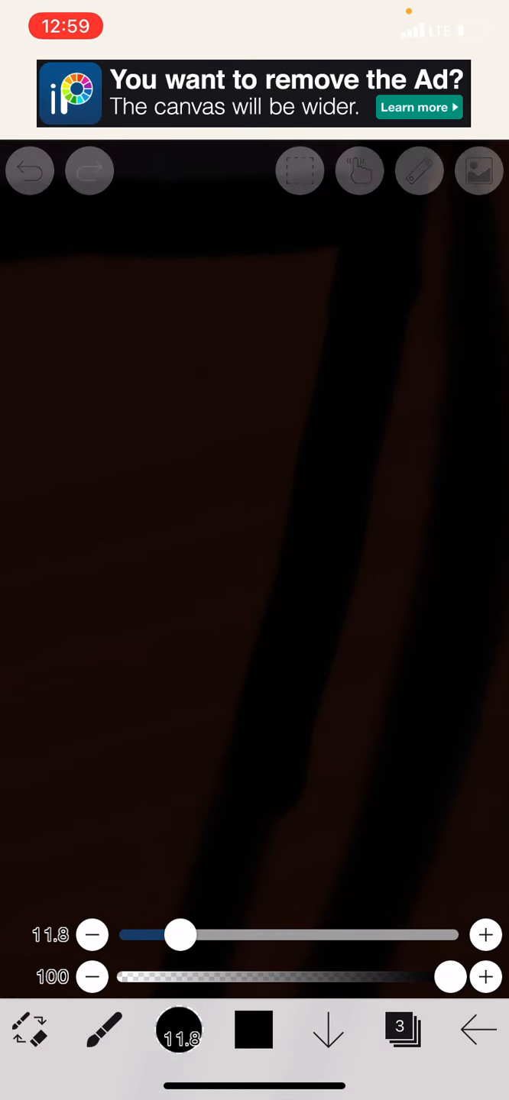
click(303, 550)
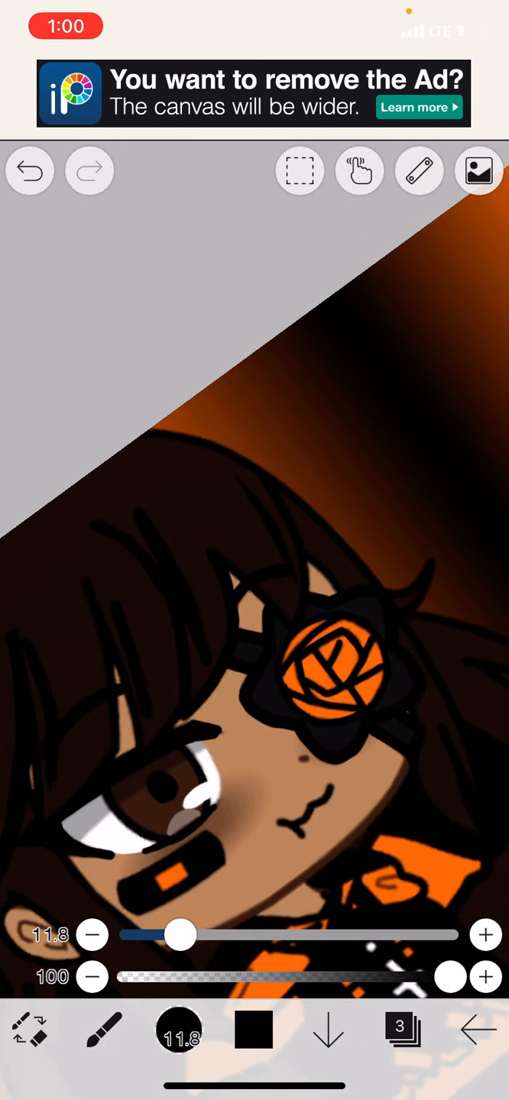
- Fill black into the outfit stripes and add a white cross on the black part, adjusting pen size
click(224, 419)
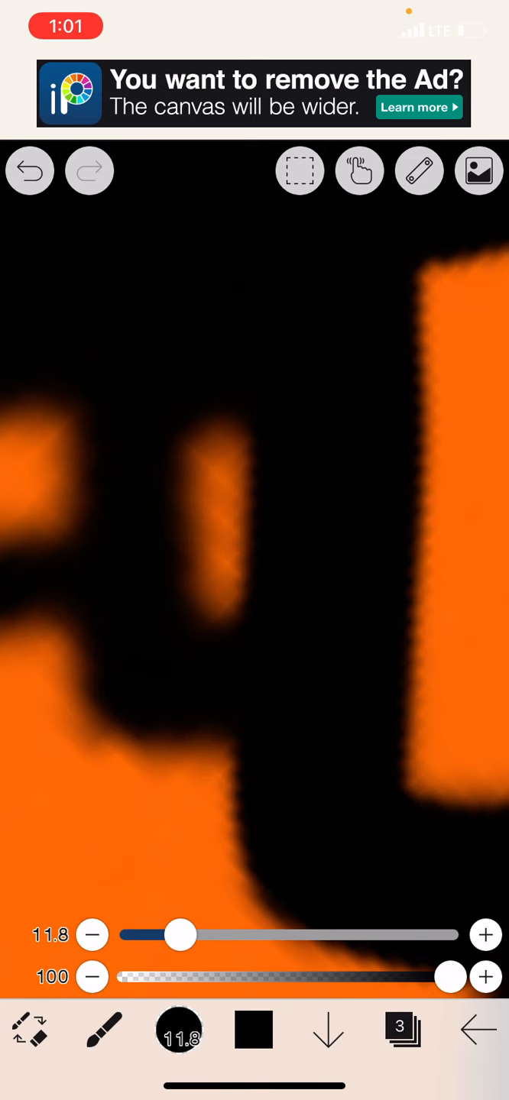
drag(181, 935, 140, 935)
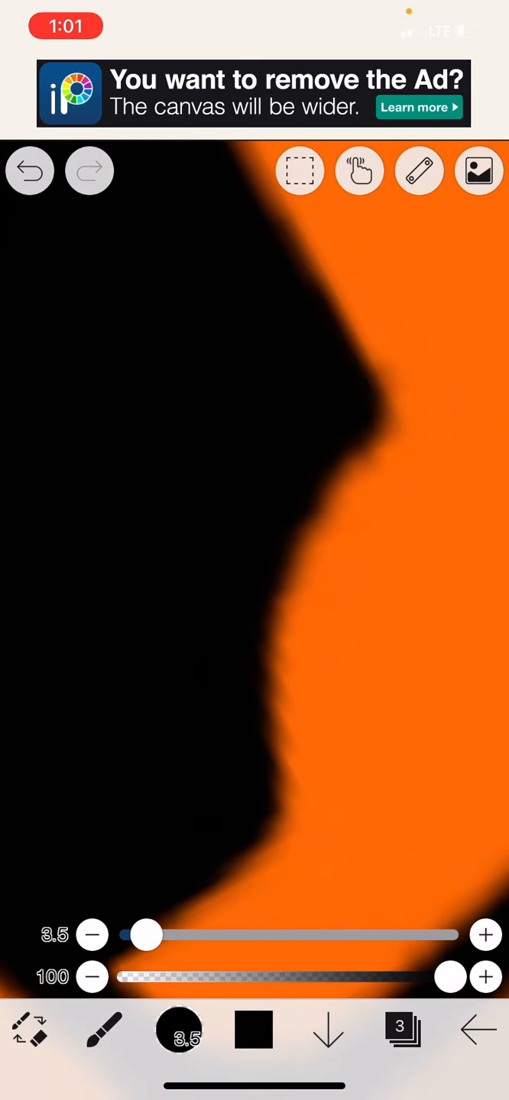
drag(147, 935, 220, 935)
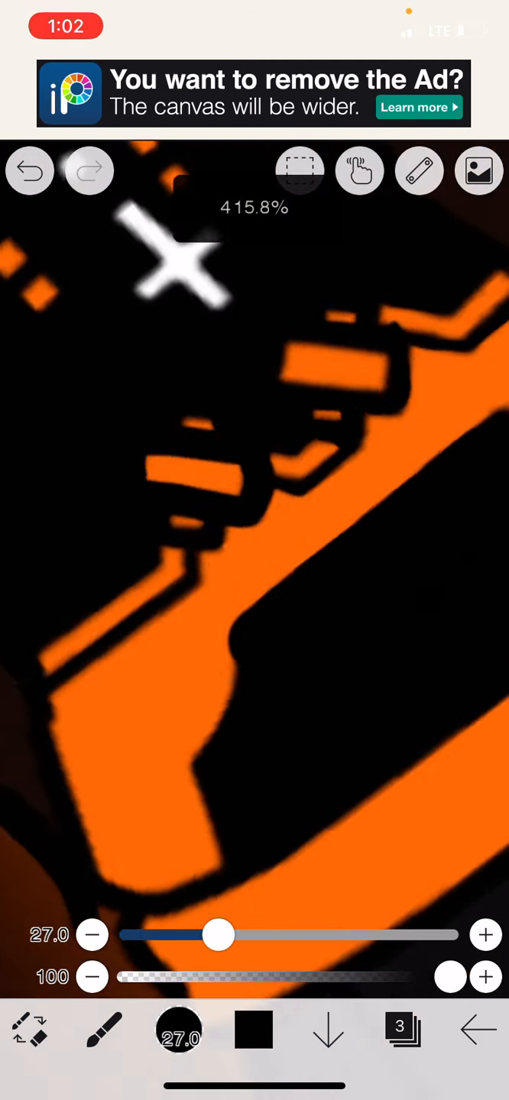
click(359, 171)
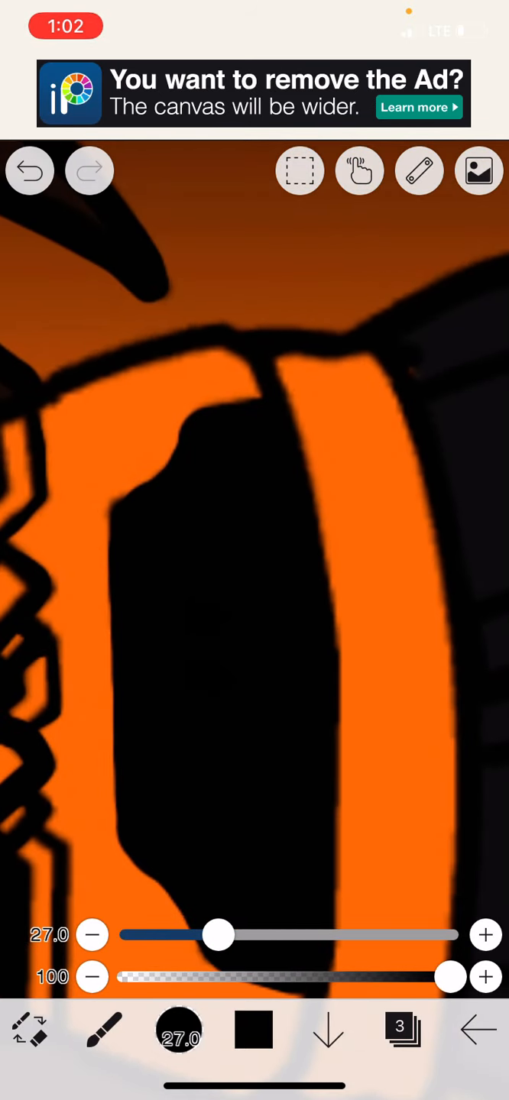
drag(217, 935, 150, 935)
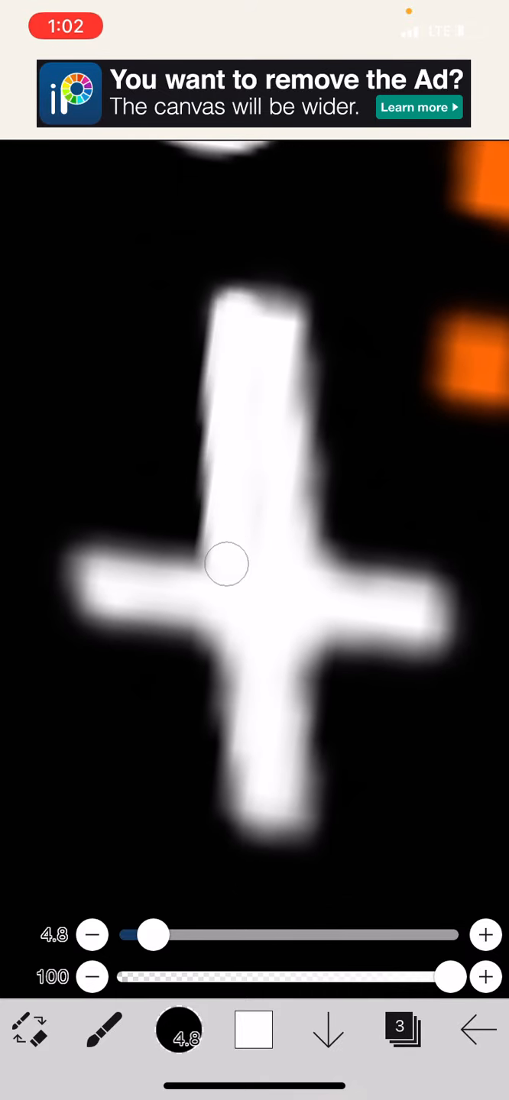
- Refine the white cross and draw a thin white highlight line along the black strap
drag(226, 564, 327, 327)
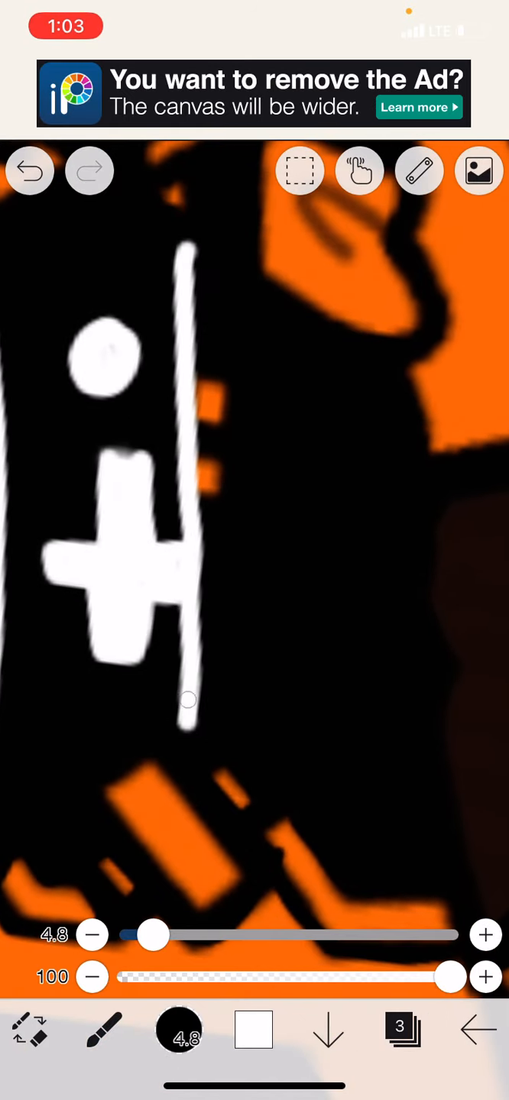
drag(245, 282, 237, 672)
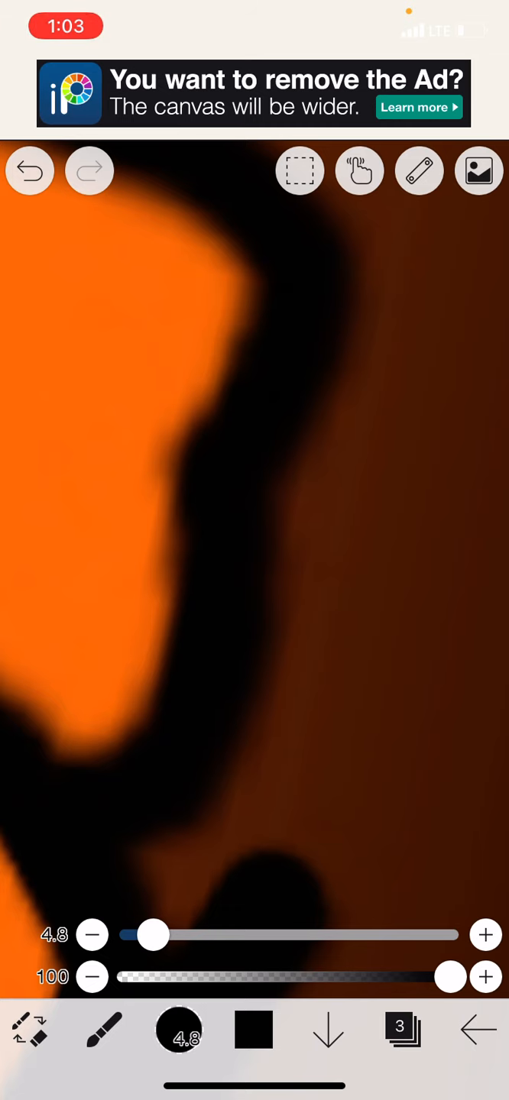
- Paint black along the outline edge against the orange clothing
drag(149, 934, 160, 935)
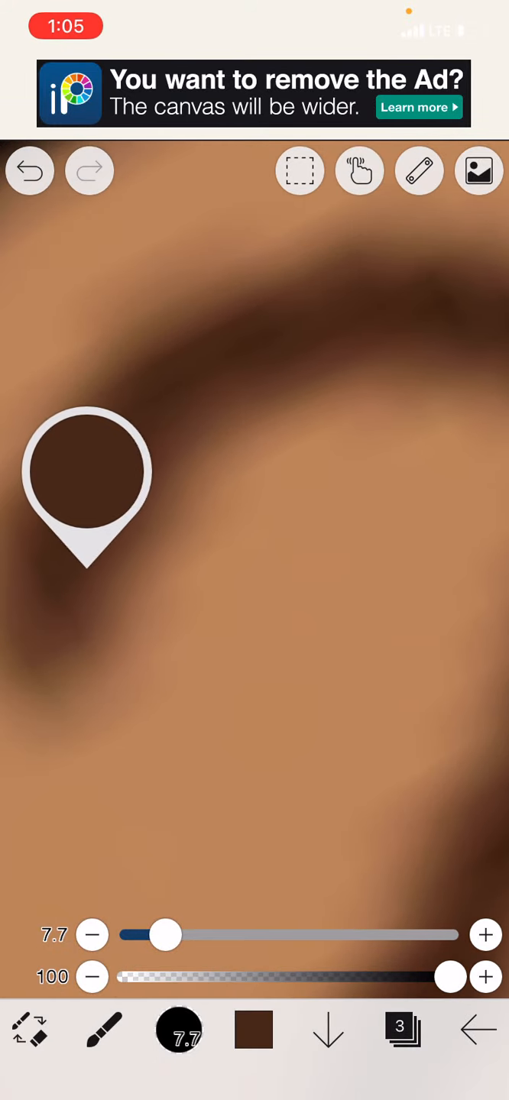
- Add dark-brown skin shading, then repaint the black outline beside the hair at 12.4 px
drag(159, 934, 140, 935)
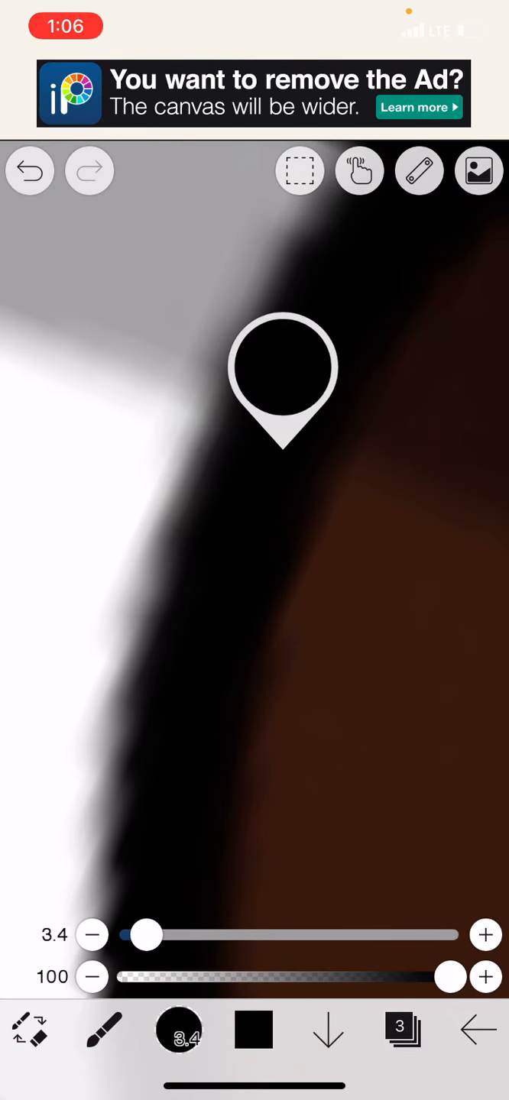
drag(146, 935, 183, 935)
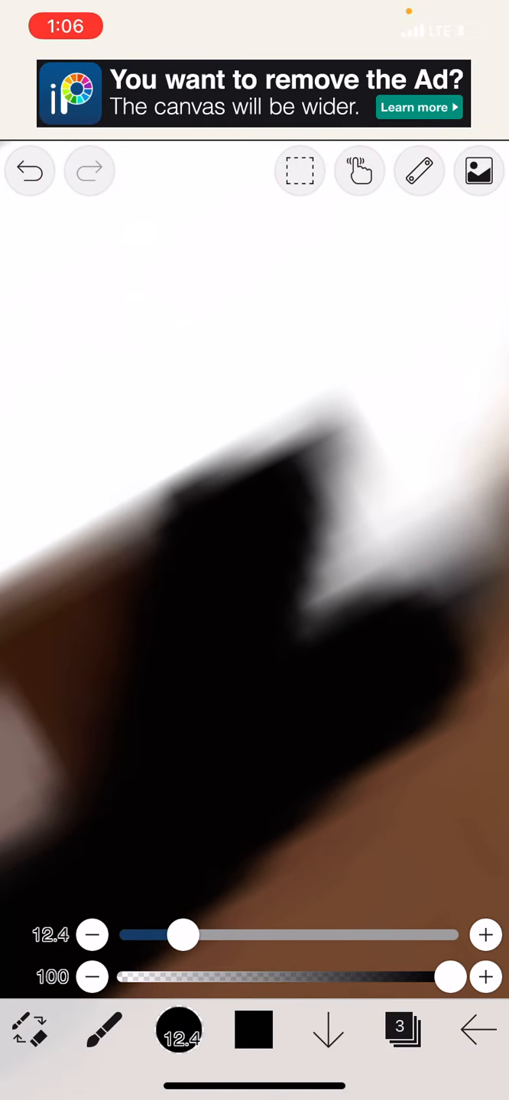
- Thicken the hair-edge outline, add a brown skin stroke and reinforce the outfit's black outlines
drag(182, 935, 153, 935)
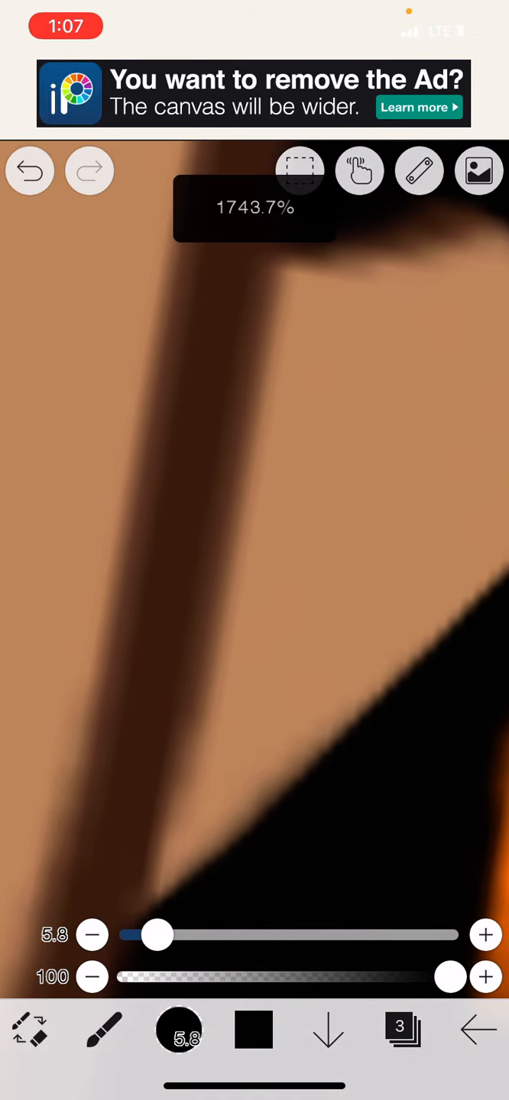
drag(267, 267, 263, 634)
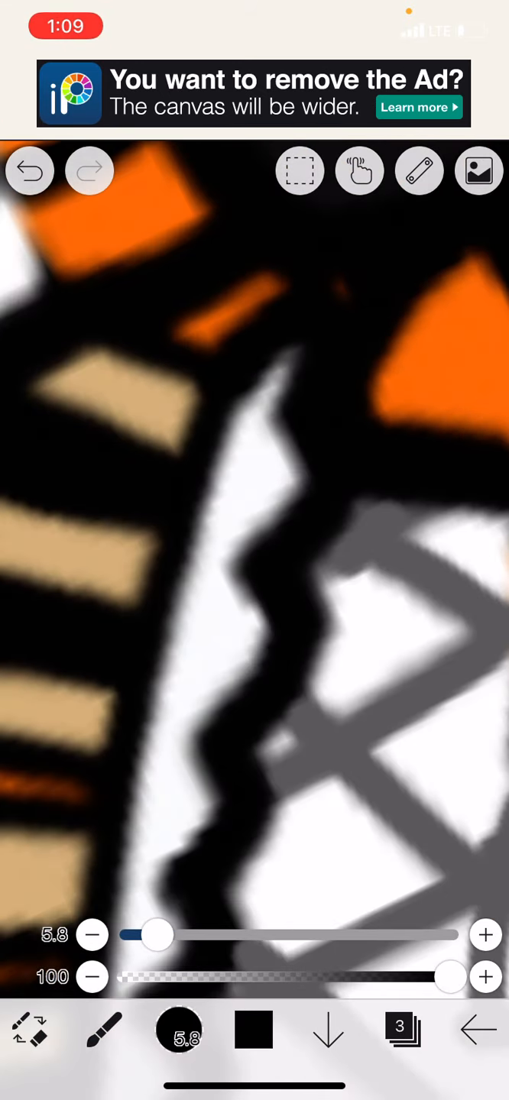
drag(151, 935, 171, 935)
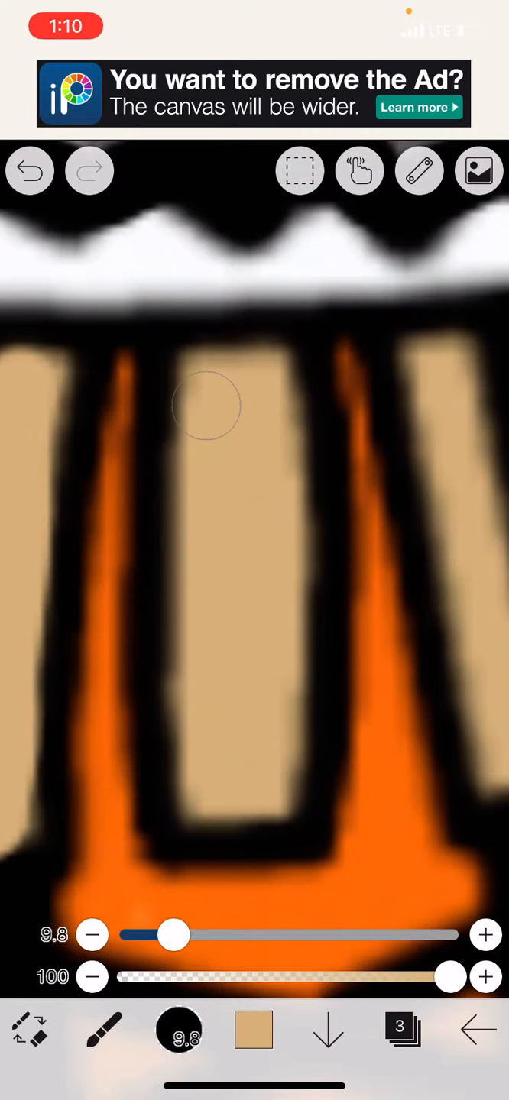
- Paint tan inside an outfit stripe between the black lines
drag(206, 405, 236, 772)
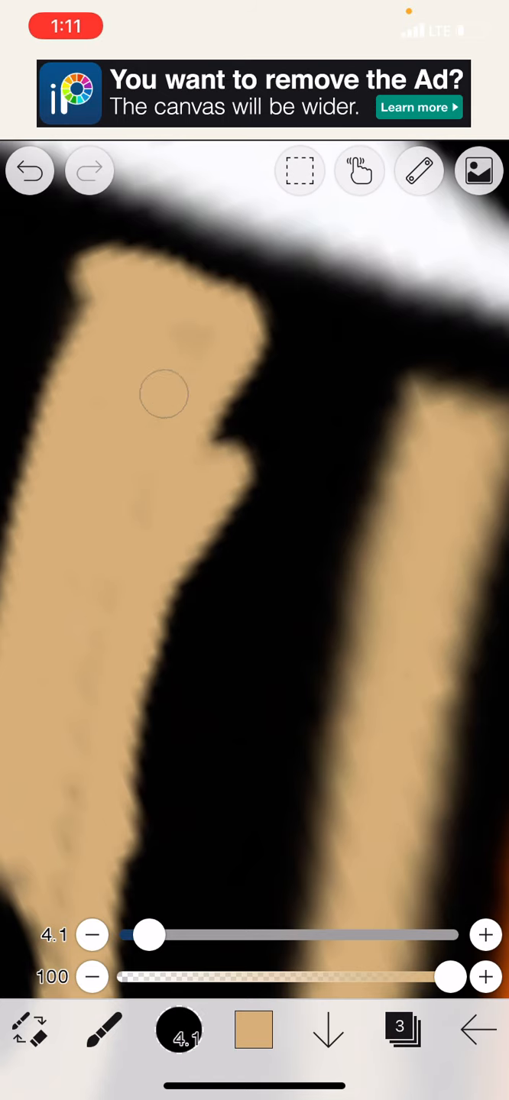
- Smooth the tan stripe edges against the black outlines with a ~4 px brush
click(29, 170)
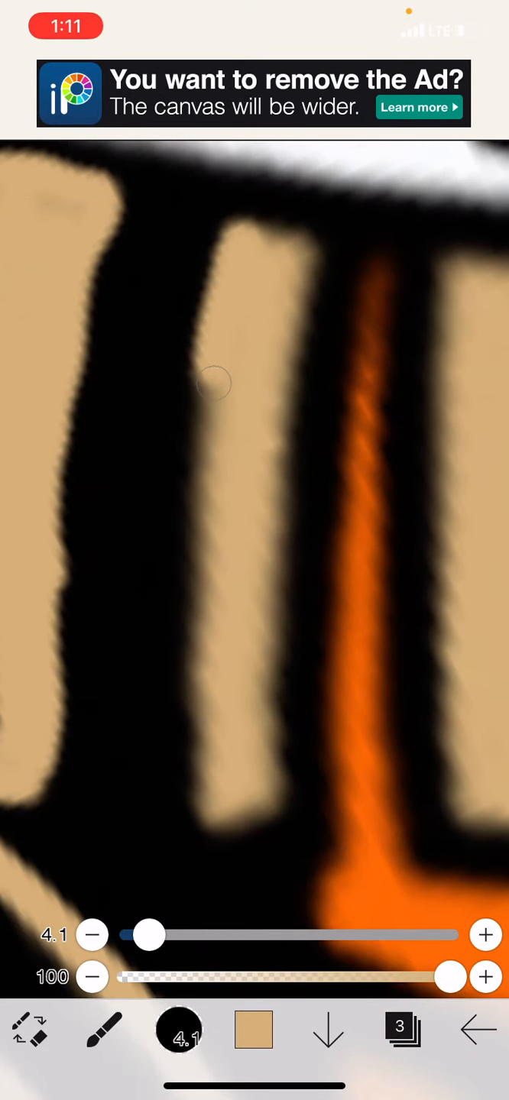
drag(217, 383, 290, 456)
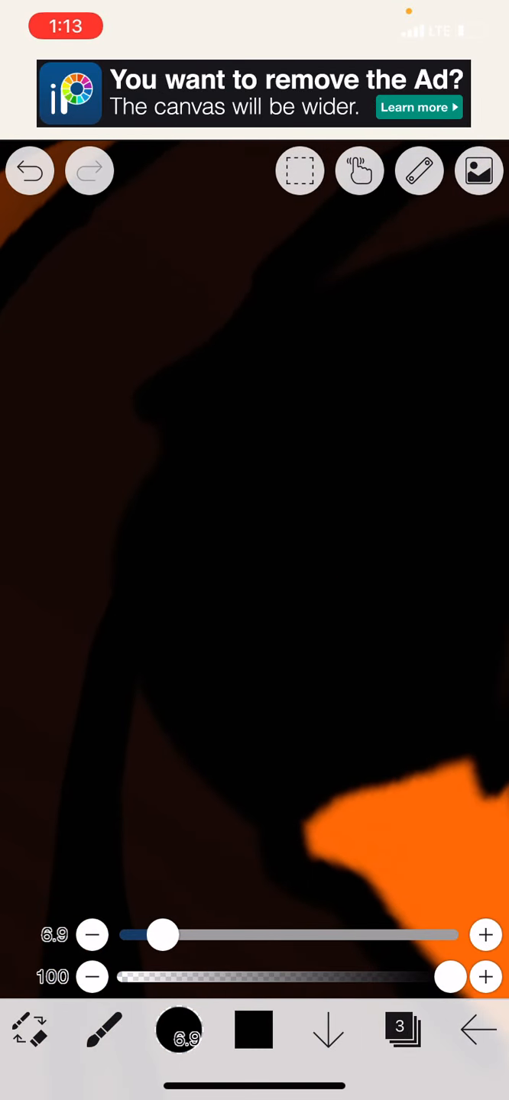
- Paint black over part of the orange, pick a brown colour, and bring up the Felt Tip Pen (Hard) brush list
drag(159, 935, 174, 935)
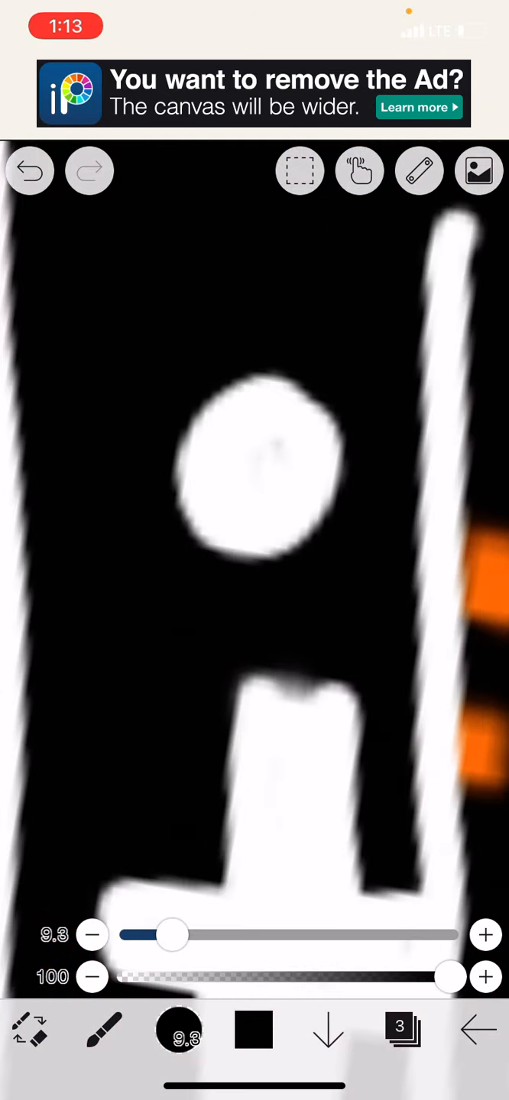
click(254, 1031)
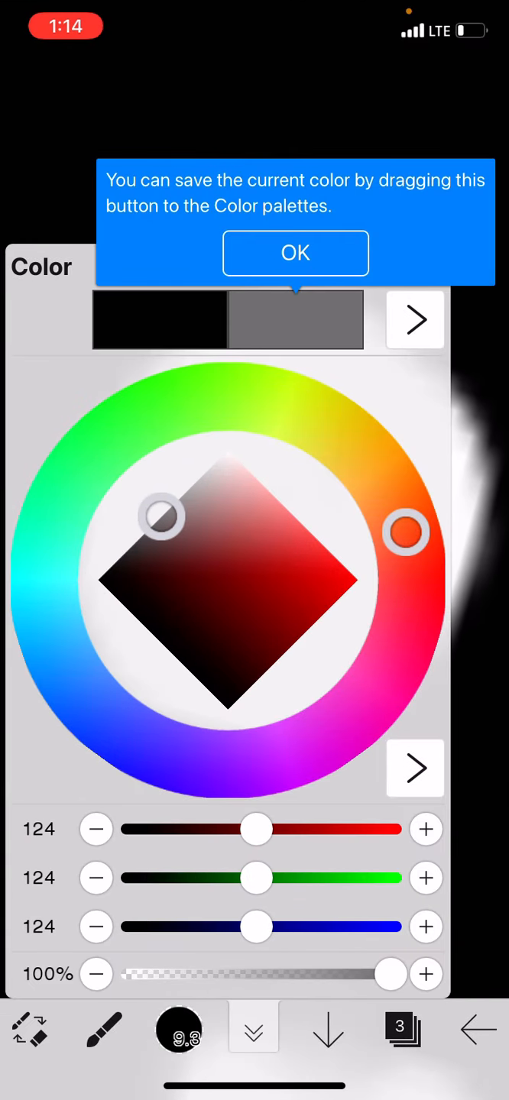
click(295, 254)
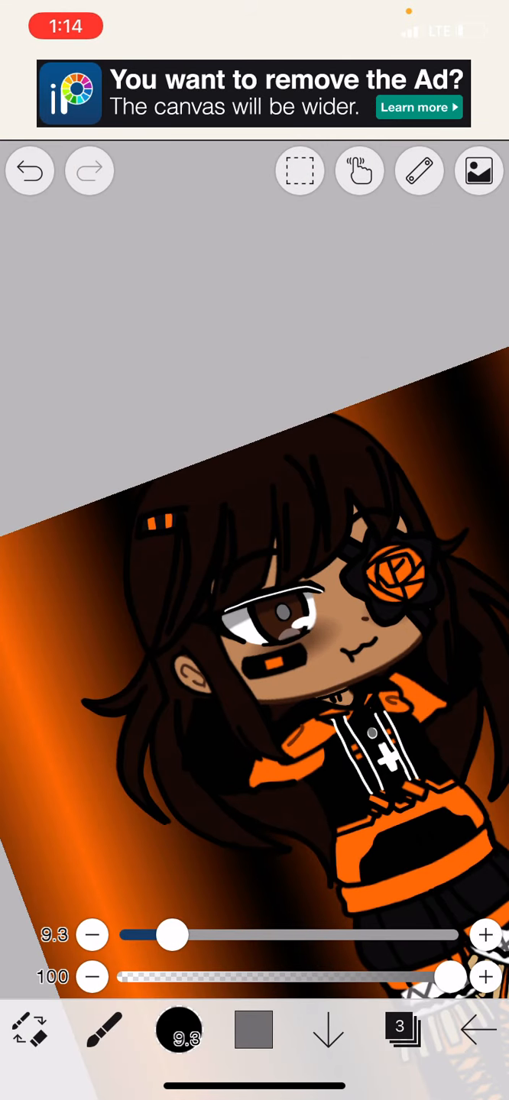
click(28, 170)
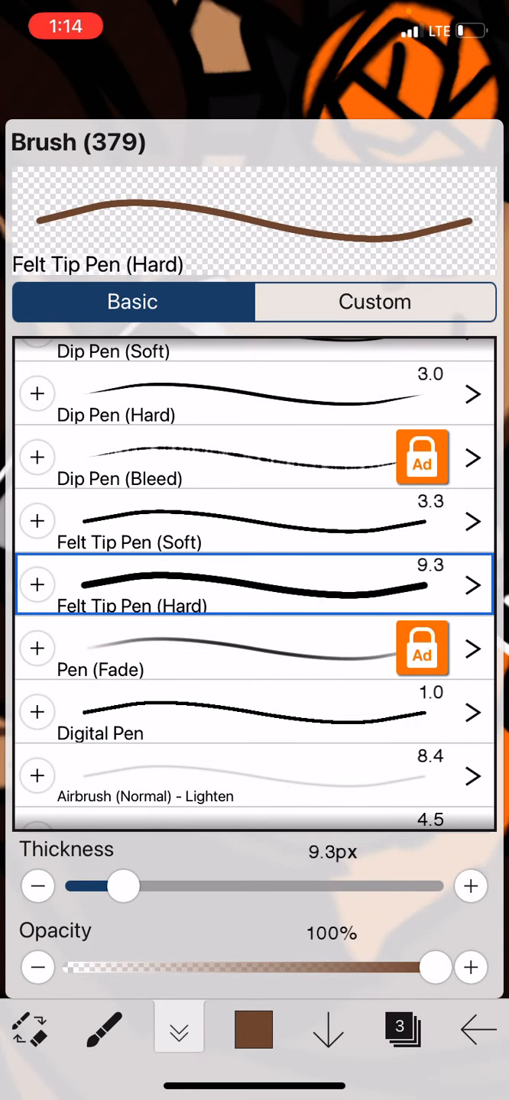
- Paint tan skin tone around the eye with a 26 px brush
scroll(down, 3)
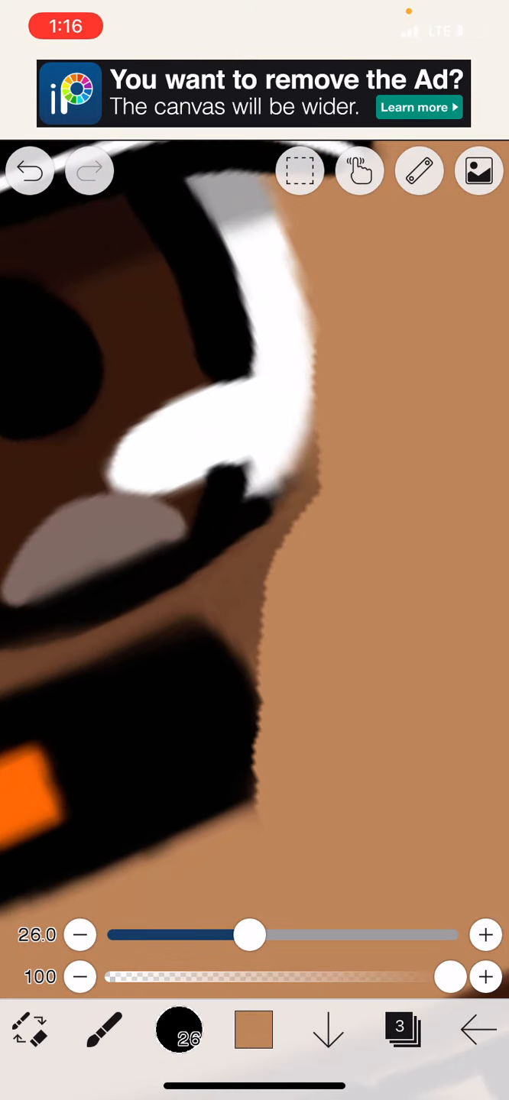
- Check the colour settings before blurring the skin shading around the eye
click(254, 1033)
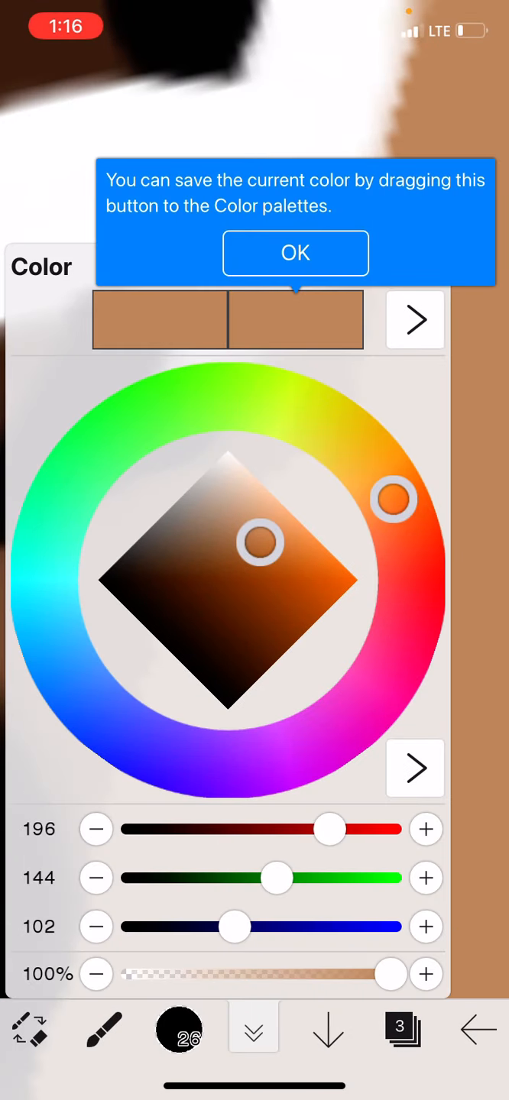
click(295, 254)
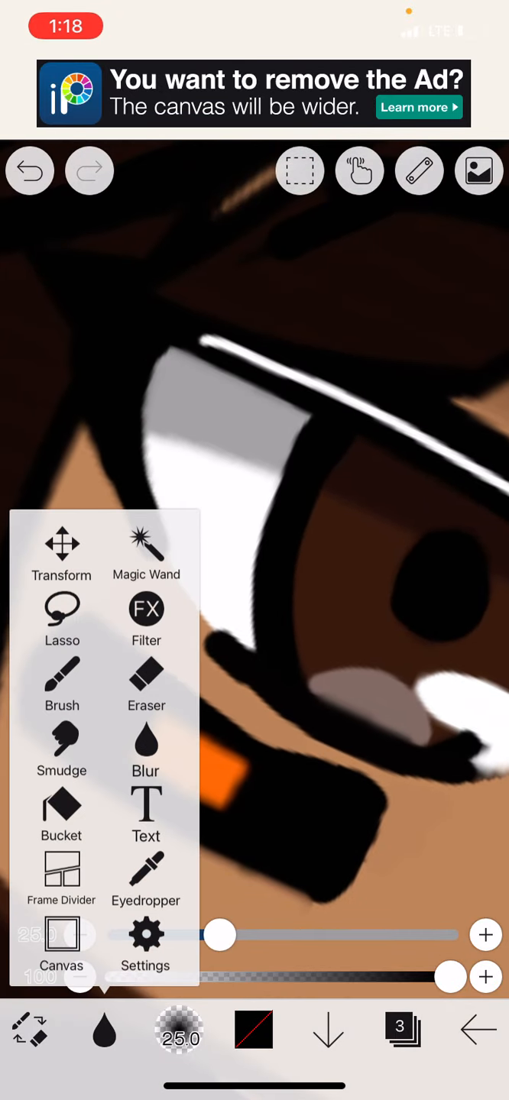
- Browse the brush list to reach the Blur tool for softening the laced boots
click(61, 680)
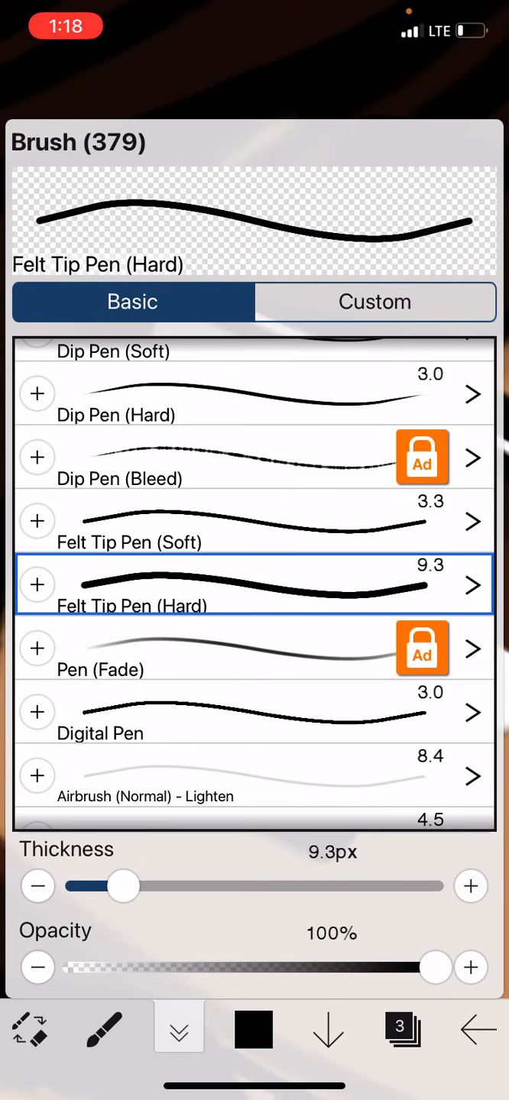
scroll(down, 3)
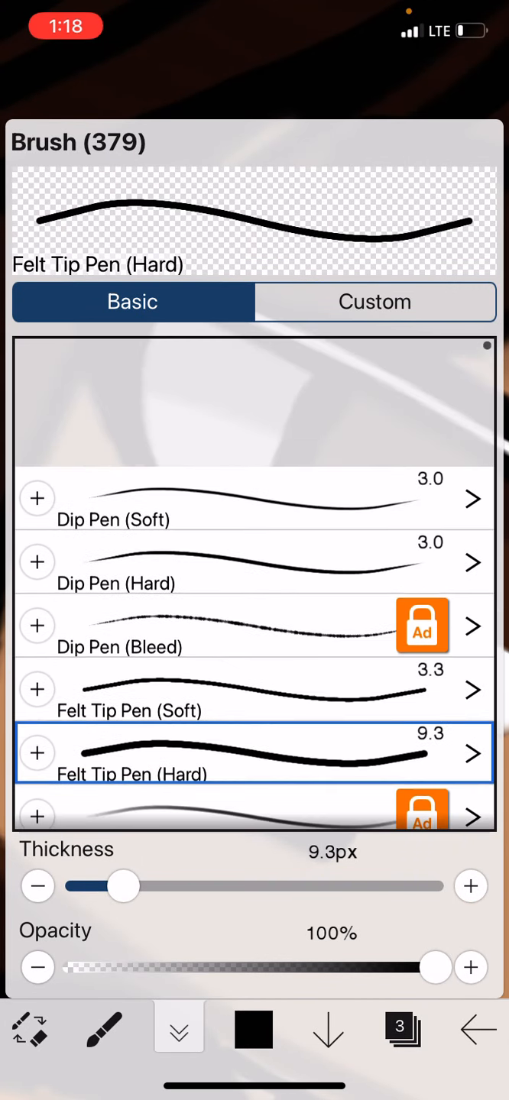
scroll(down, 3)
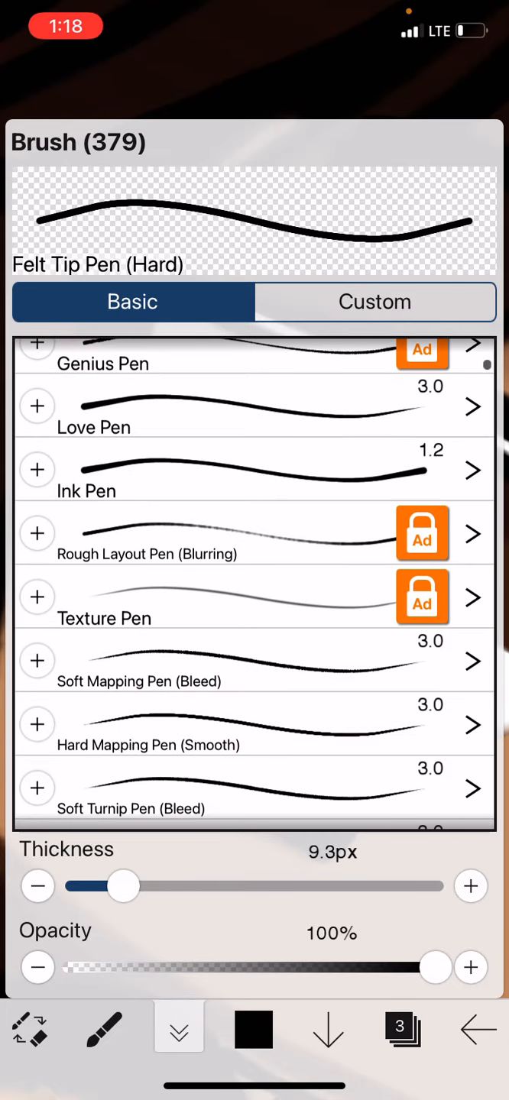
scroll(down, 3)
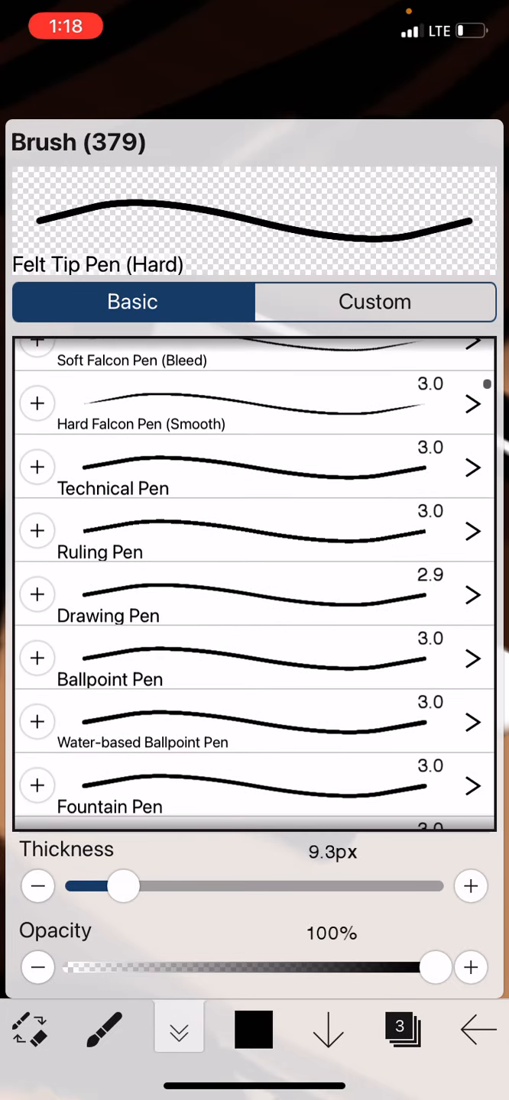
scroll(down, 3)
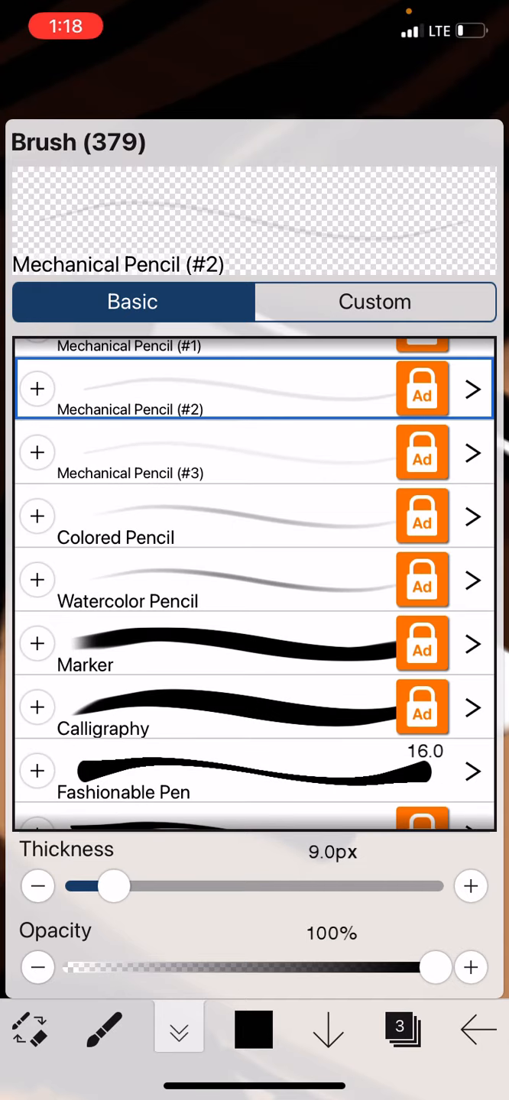
scroll(down, 3)
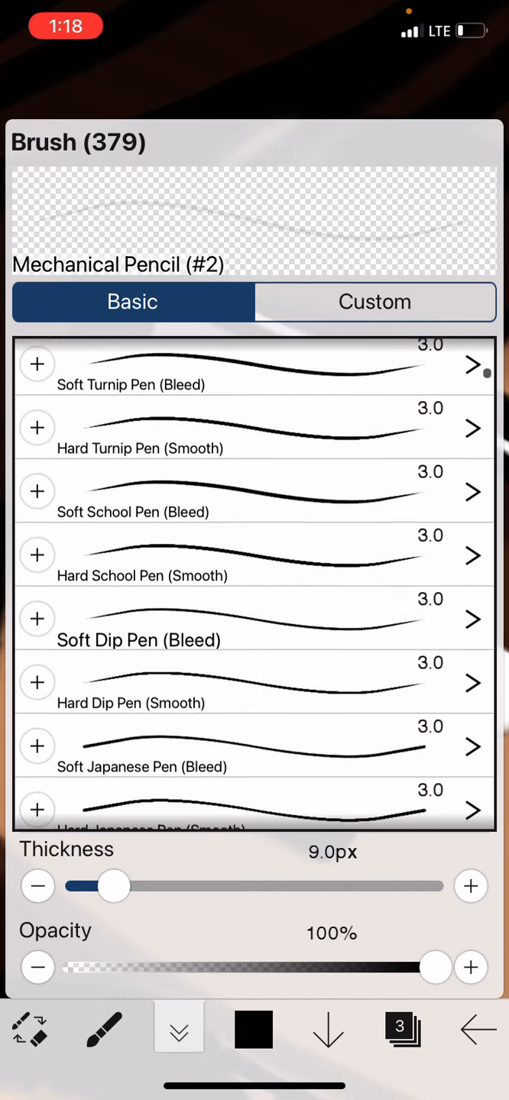
scroll(down, 3)
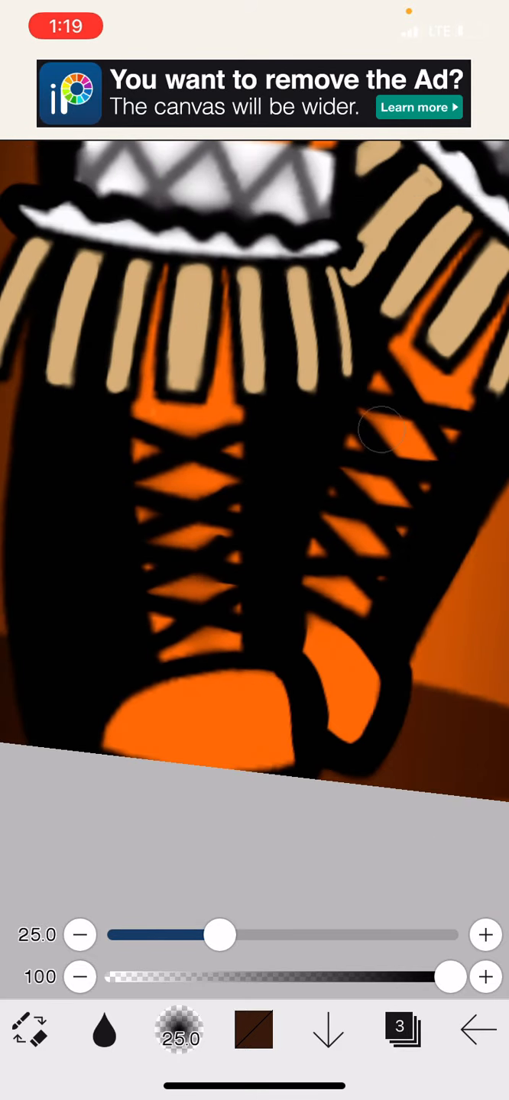
- Blur the brown shading around the eye and beside its white highlight at 25 px
scroll(down, 3)
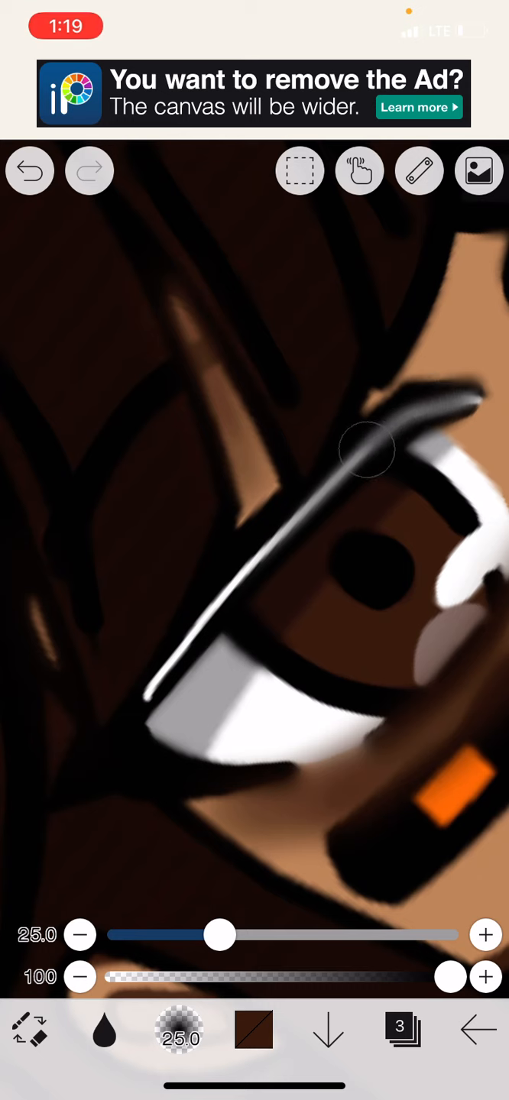
drag(367, 450, 413, 440)
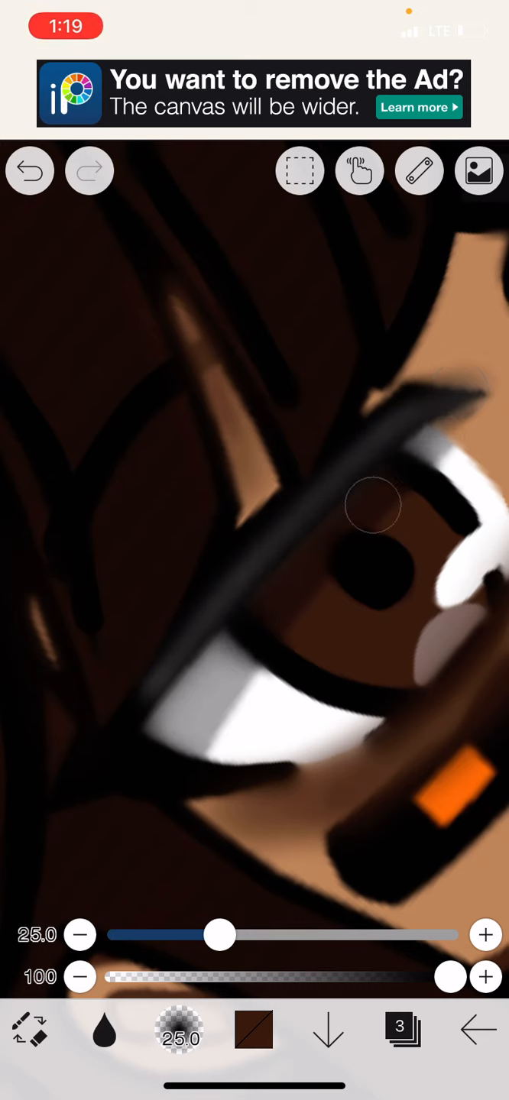
drag(375, 511, 252, 726)
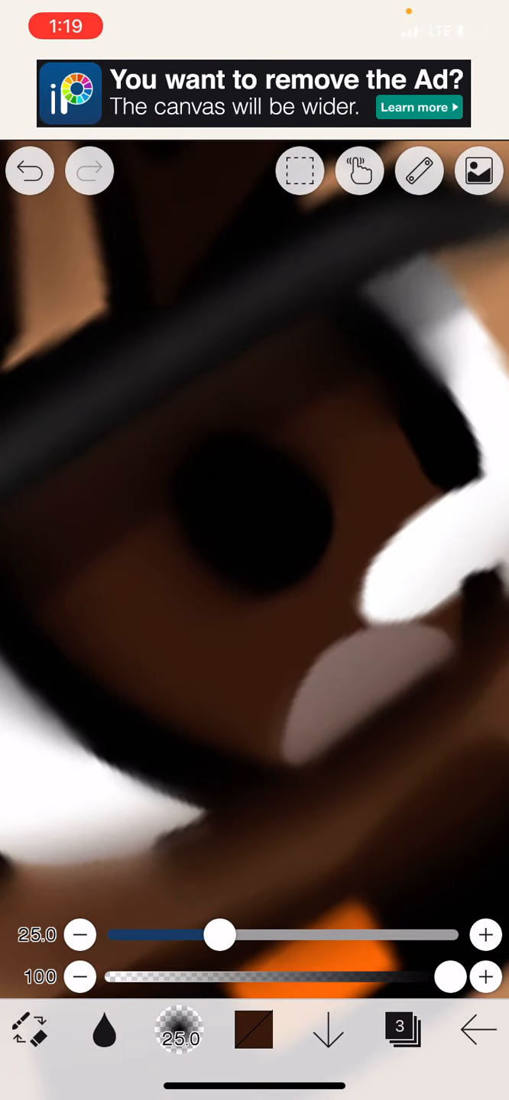
click(315, 721)
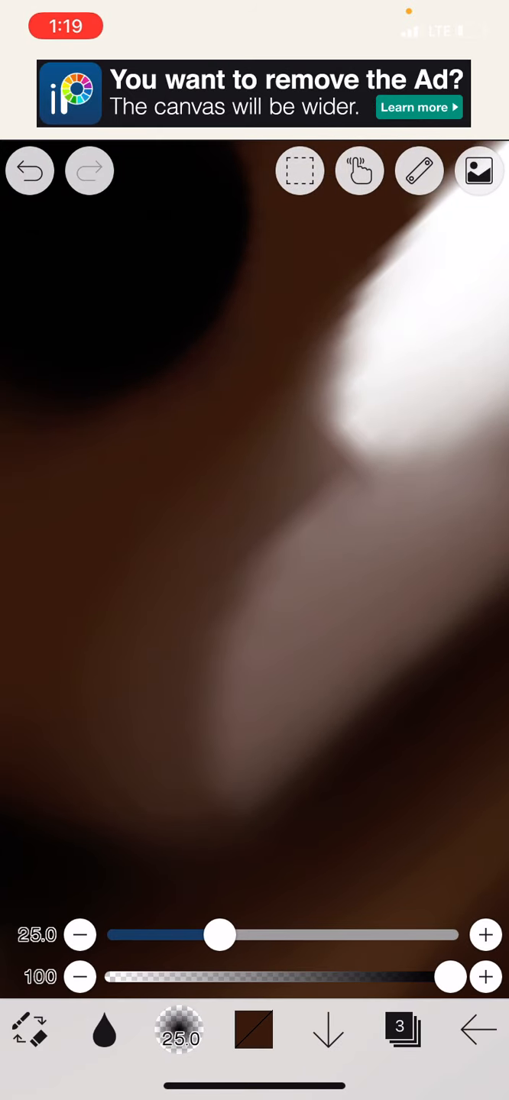
drag(221, 935, 138, 935)
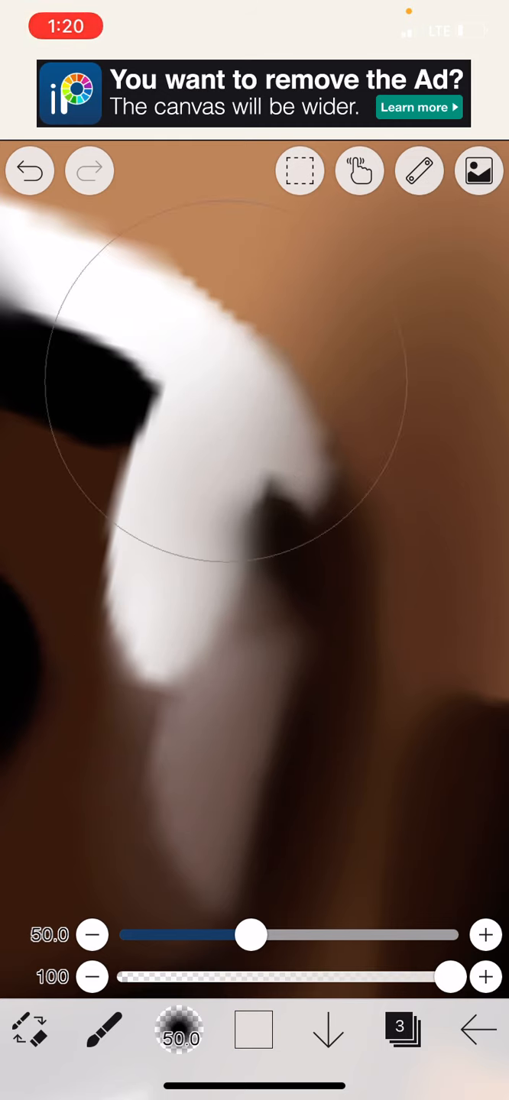
- Shrink the brush to about 24 px and repaint the edge of the white highlight
drag(252, 935, 212, 935)
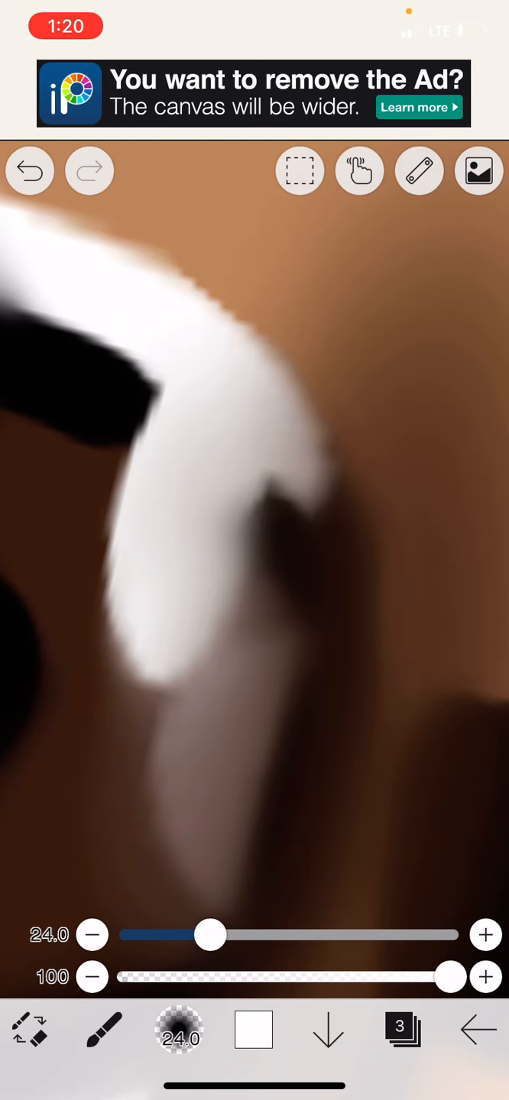
drag(211, 935, 187, 935)
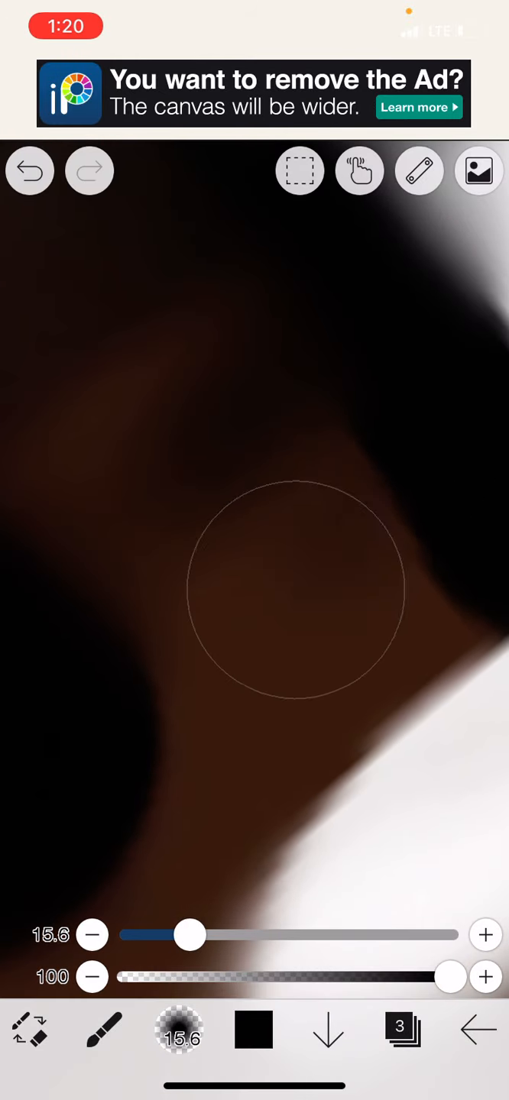
- Blend the dark shading into the white area with a 6.3 px blur
click(104, 1036)
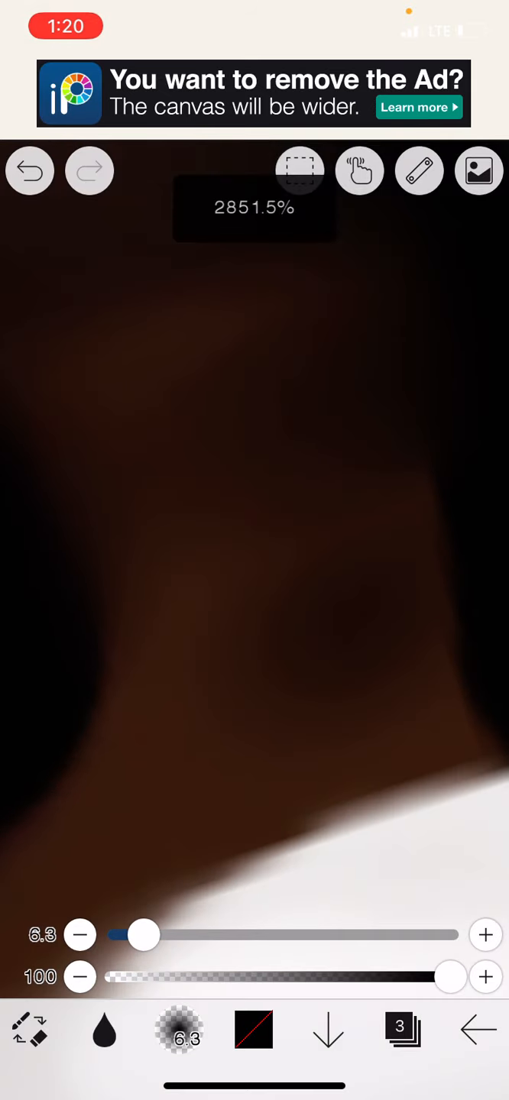
drag(137, 935, 198, 935)
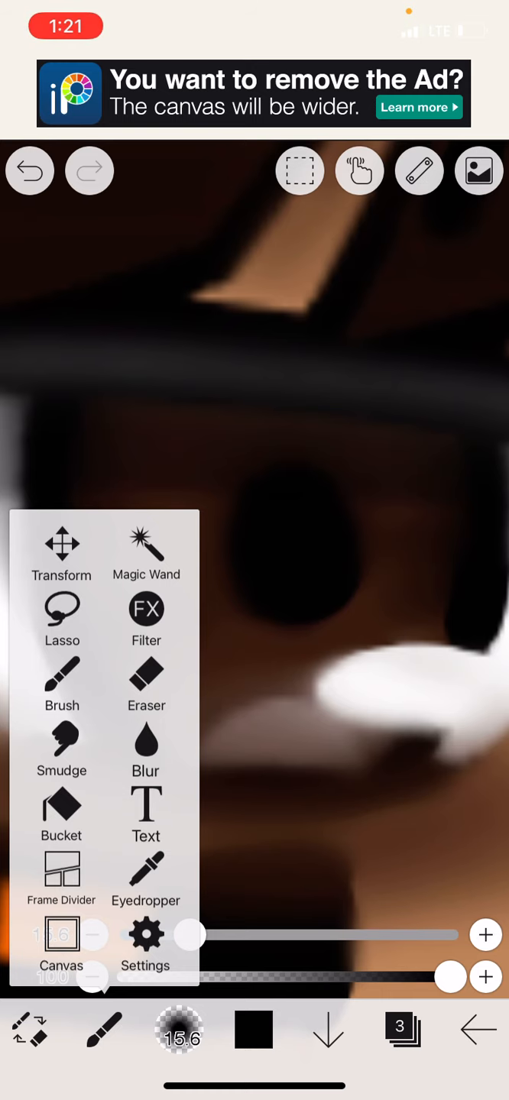
- Browse the Basic brush presets down to the ad-locked brushes
click(180, 1036)
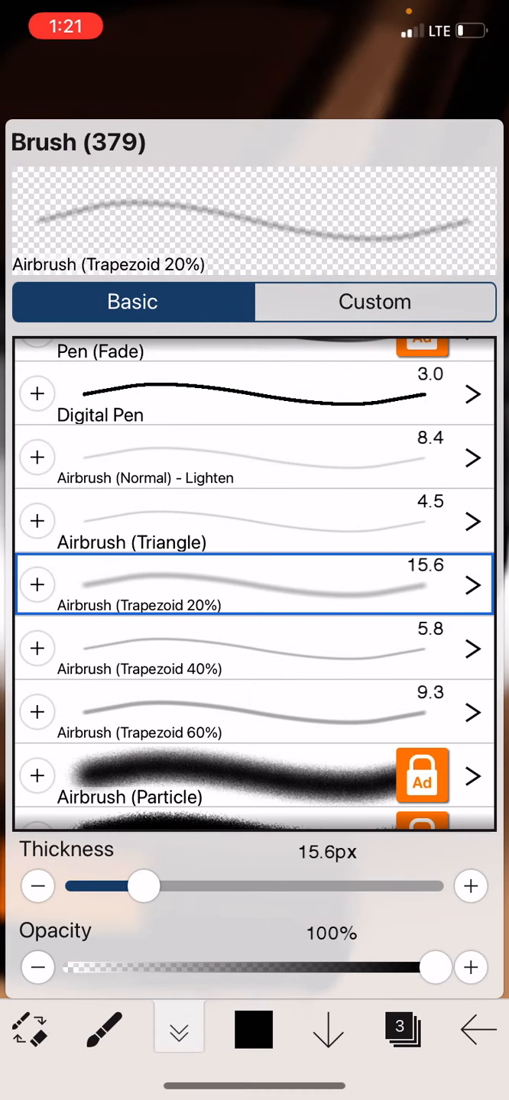
scroll(down, 3)
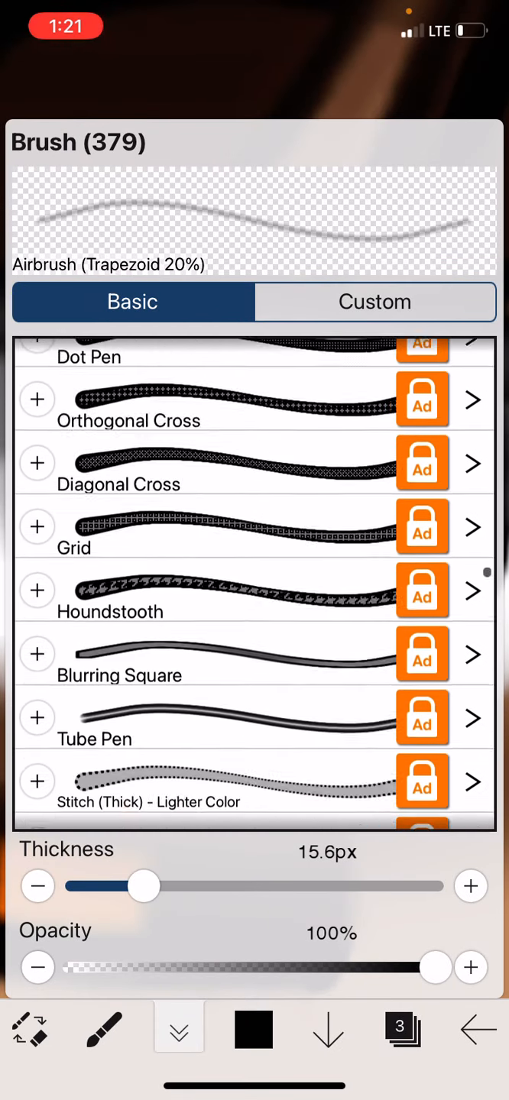
scroll(down, 3)
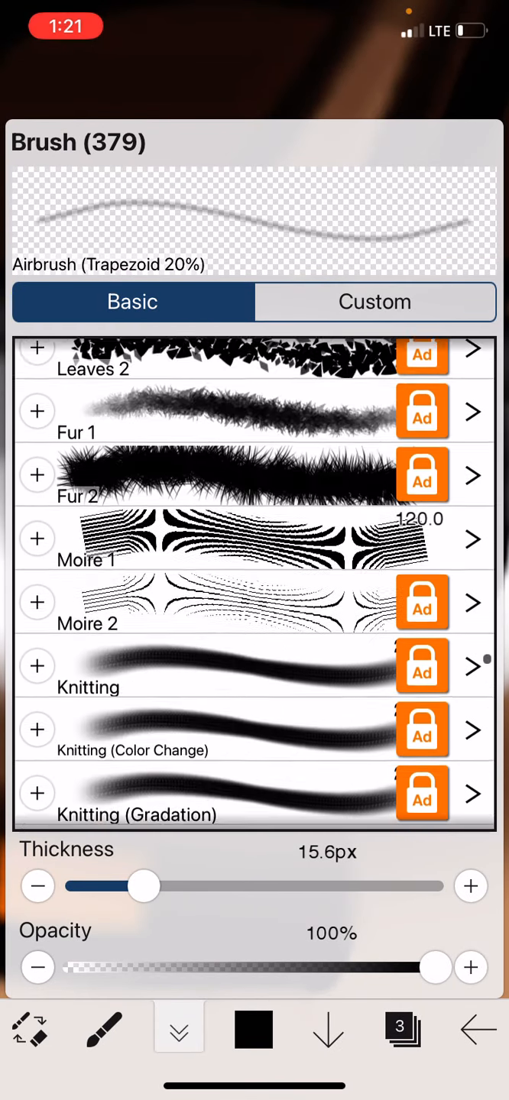
scroll(down, 3)
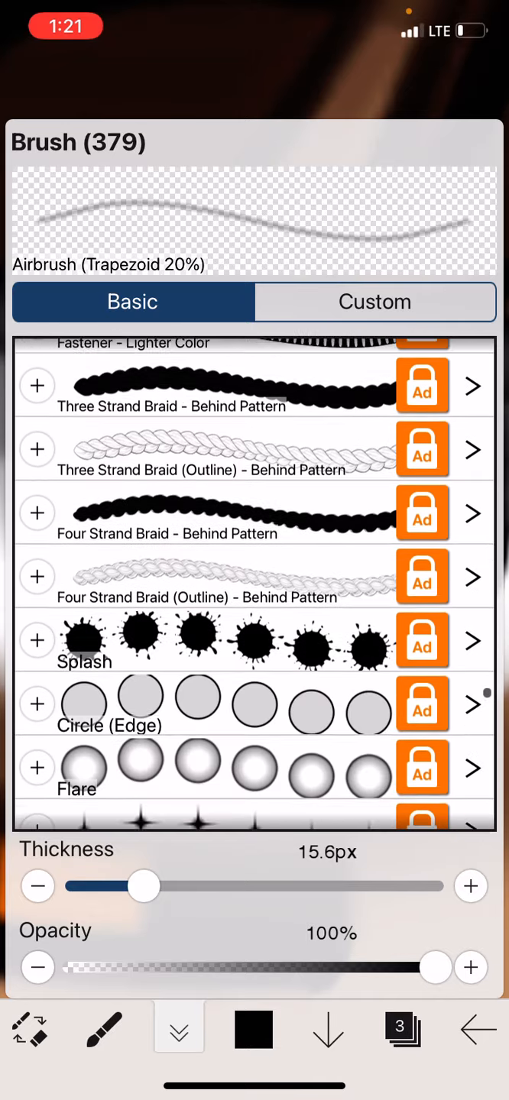
scroll(down, 3)
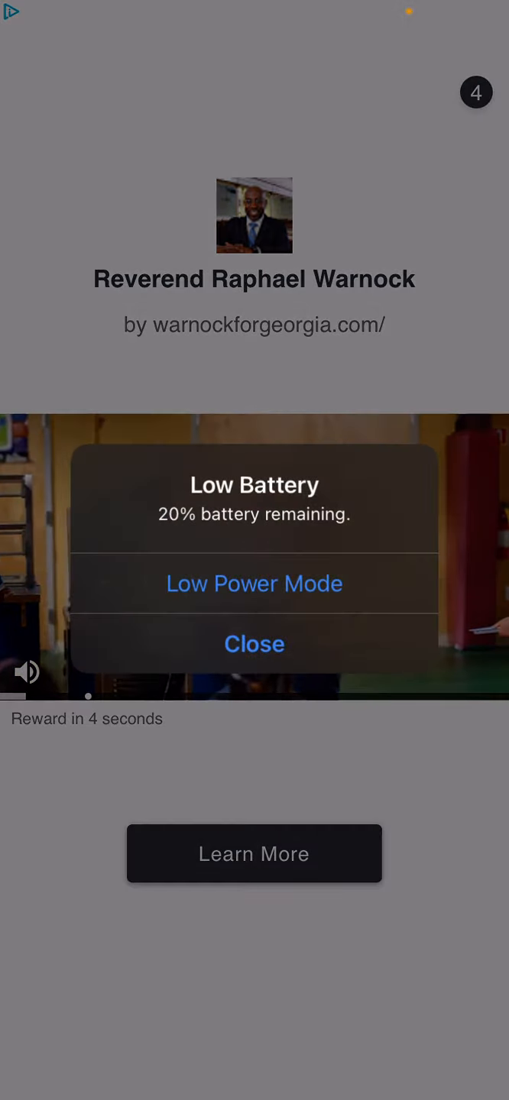
- Dismiss the Low Battery alert and finish the reward ad to unlock paid brushes for 18 hours
click(253, 645)
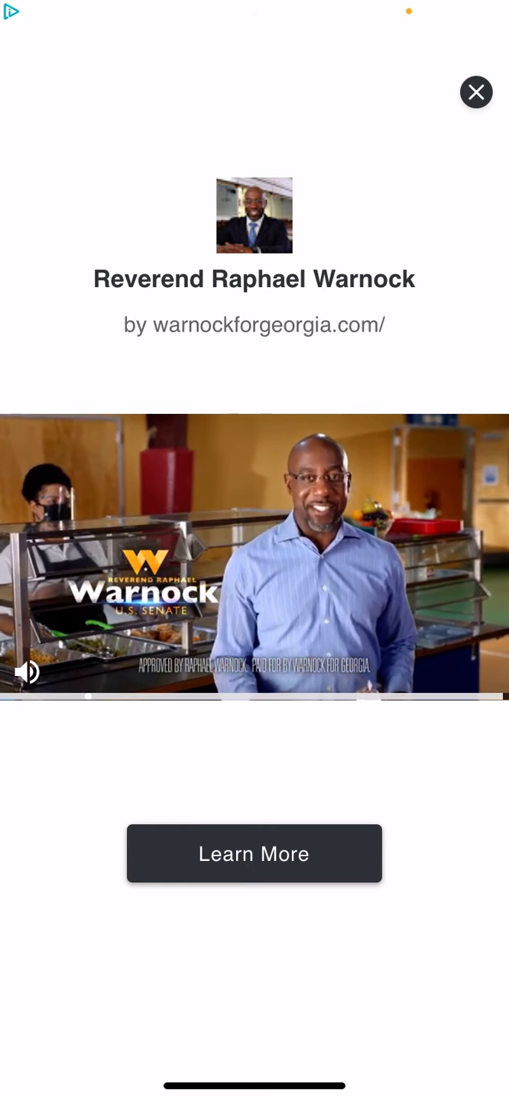
click(477, 92)
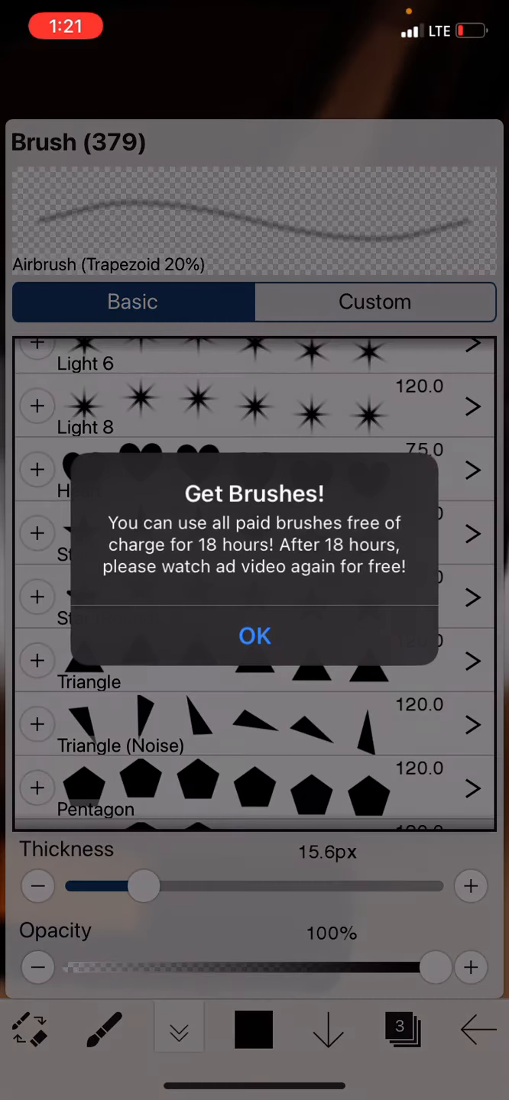
- Dismiss the Get Brushes notice and bring up the colour settings, clearing the colour-saving tip
click(254, 636)
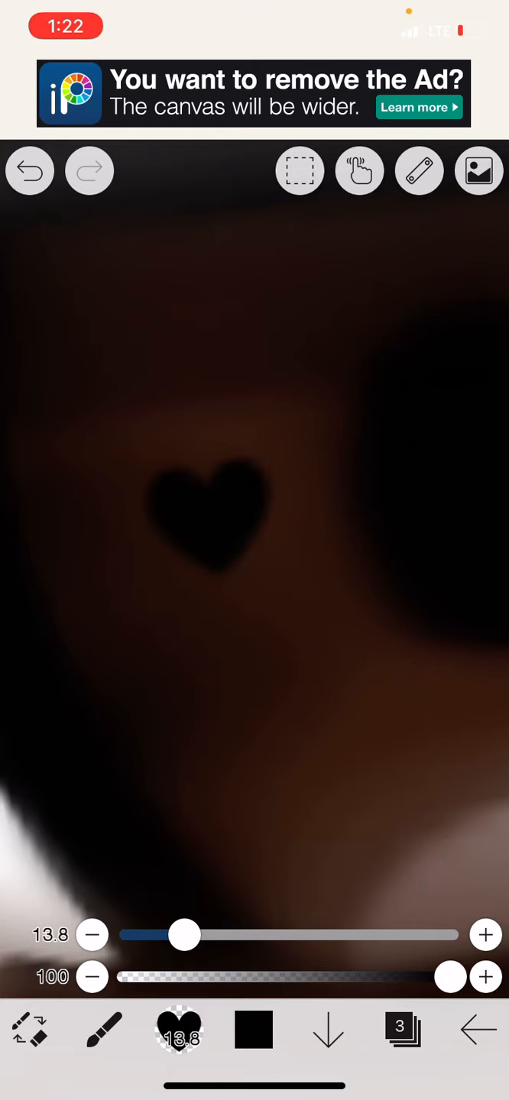
click(29, 171)
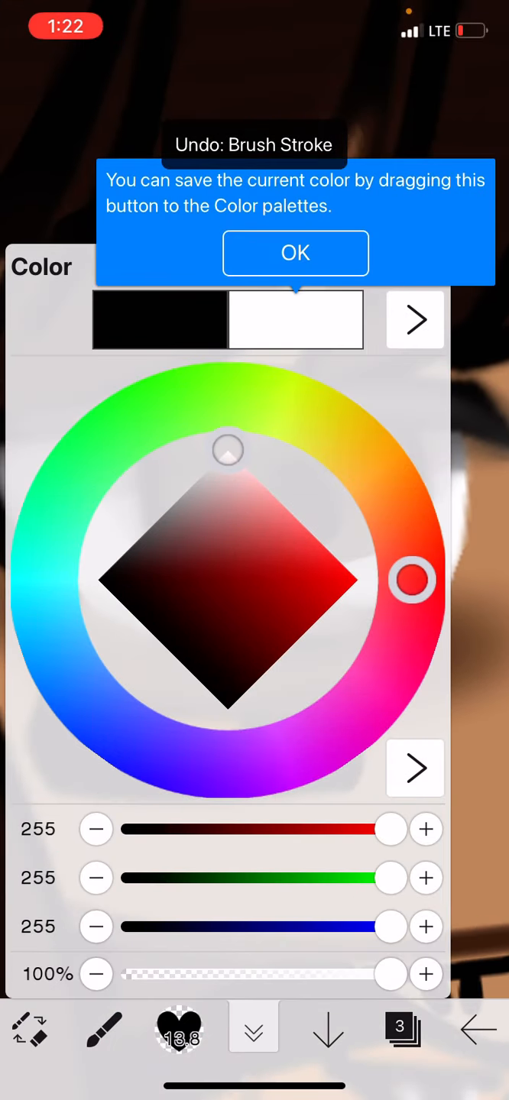
click(295, 254)
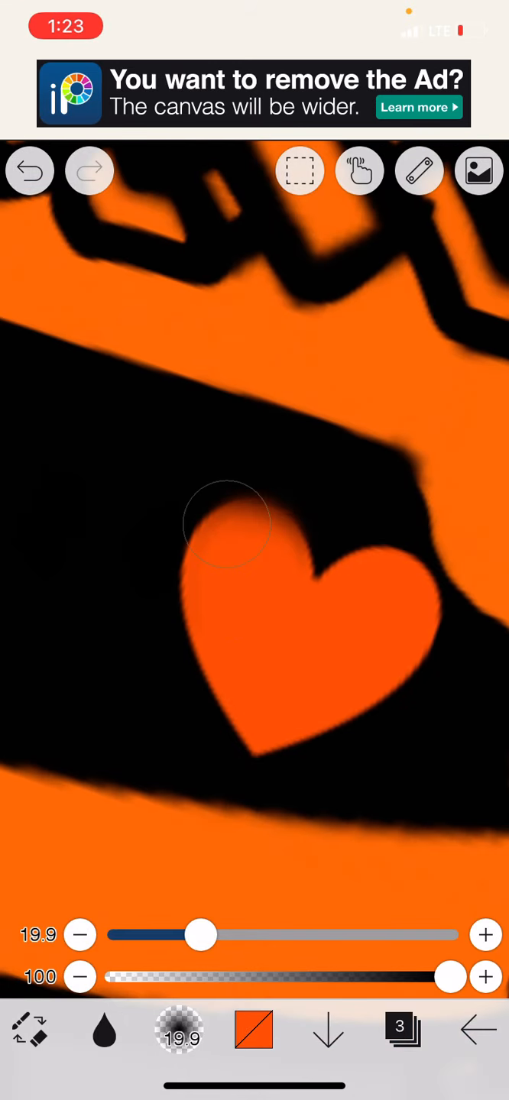
- Stamp an orange heart onto the black band of the hoodie
drag(223, 522, 288, 761)
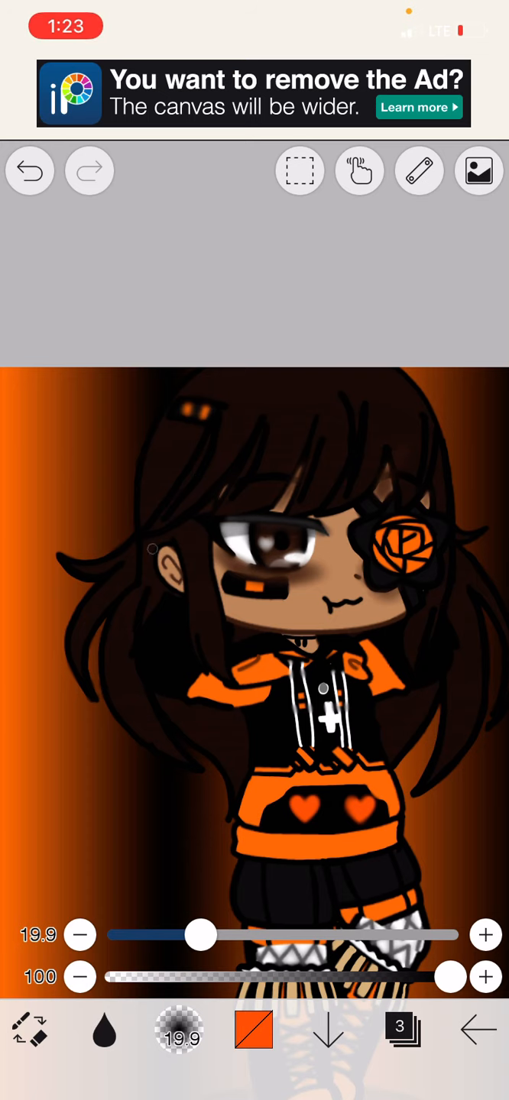
- Move the view closer to the character's head
drag(202, 935, 294, 935)
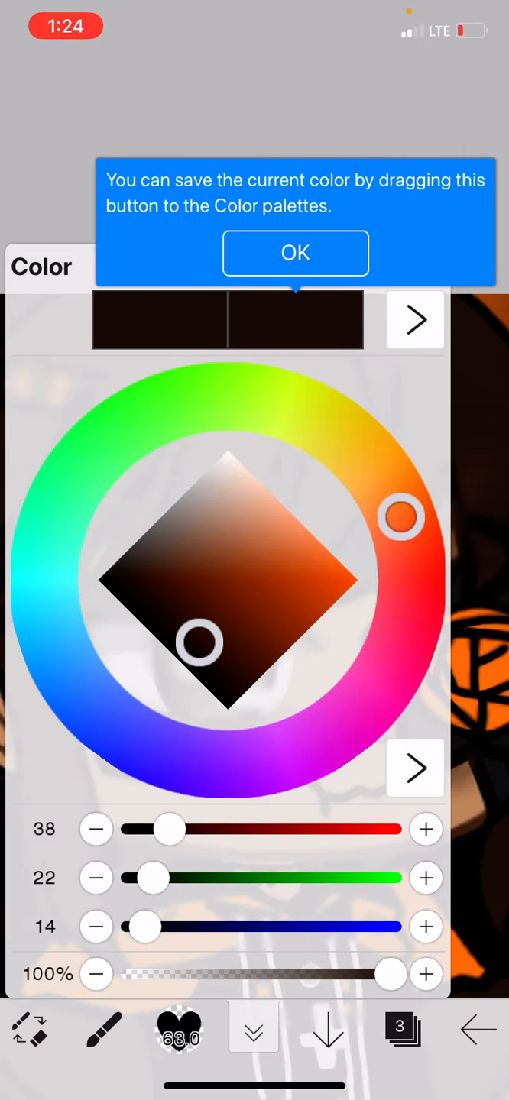
- Adjust the colour diamond to a medium brown and return to the canvas
drag(196, 642, 200, 688)
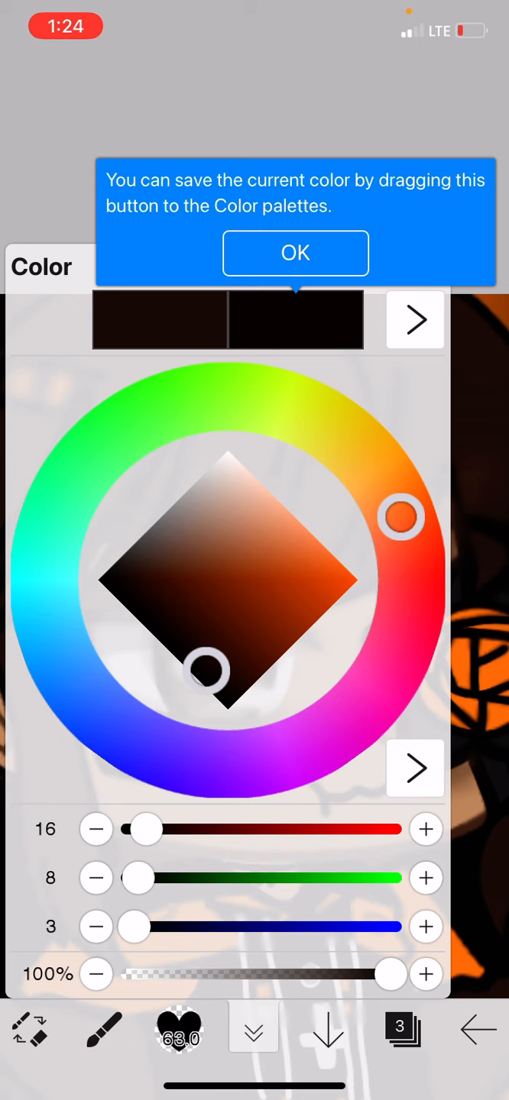
drag(201, 672, 204, 611)
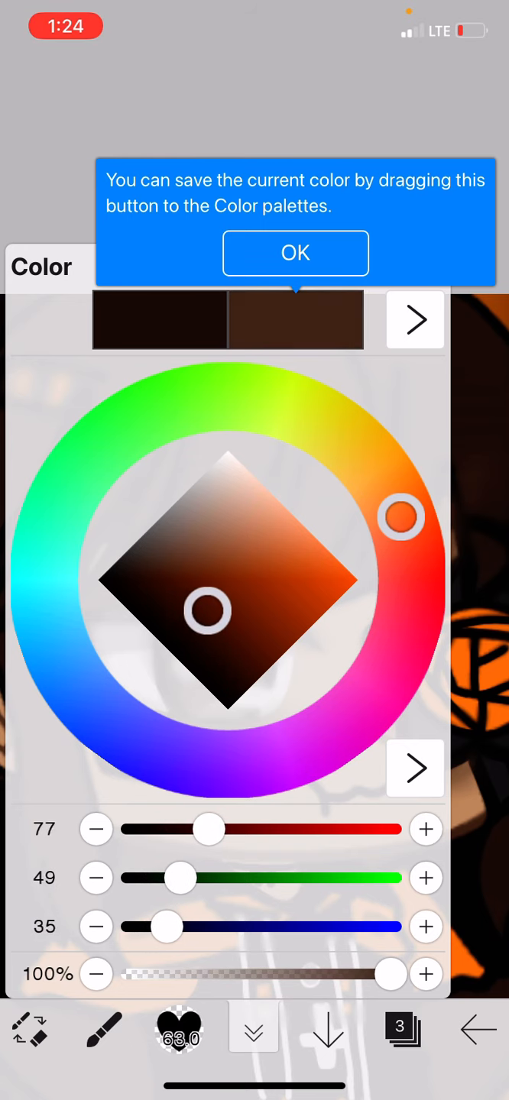
click(295, 254)
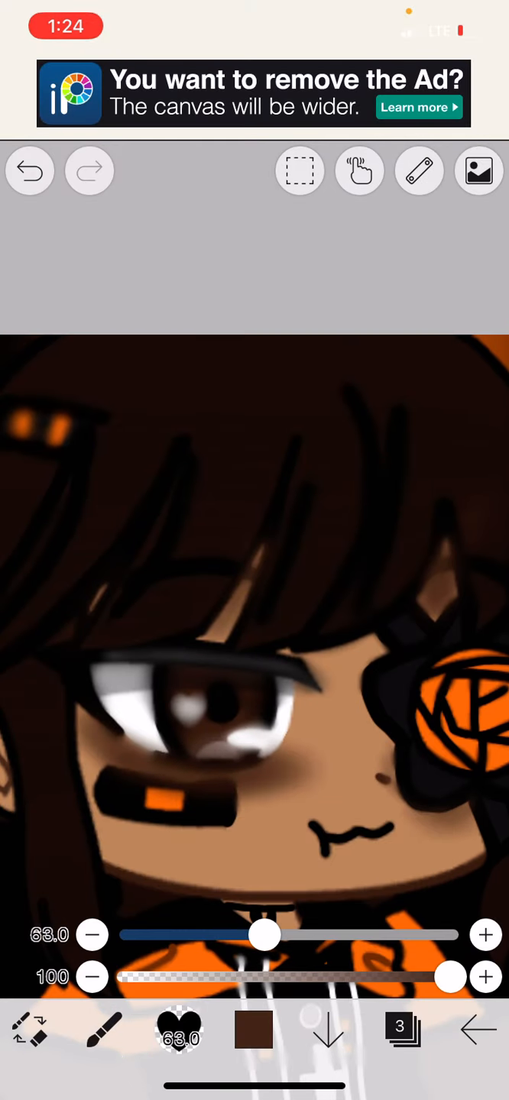
- Lighten the brown further, return to the canvas and bring up the brush settings
click(253, 1030)
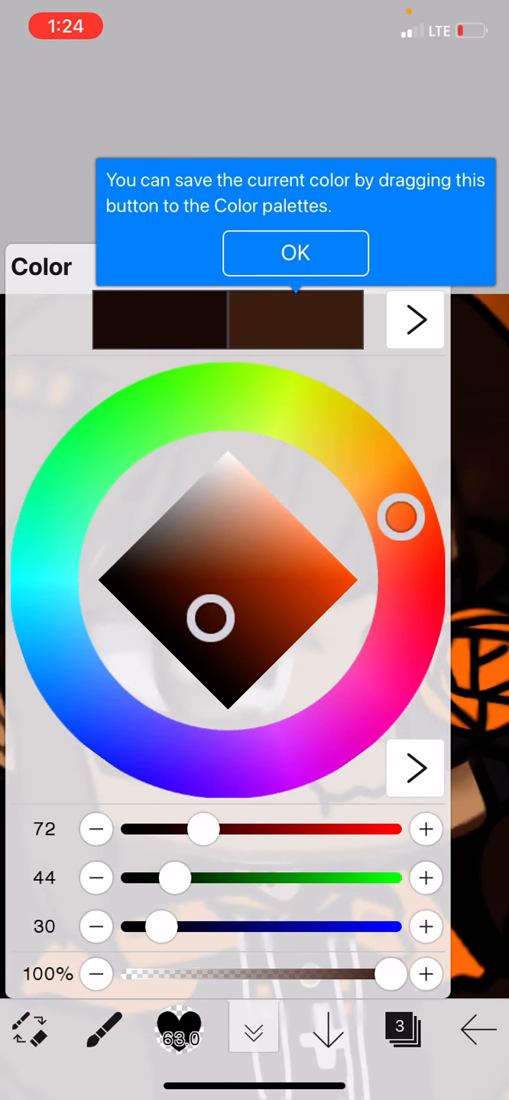
drag(206, 619, 222, 593)
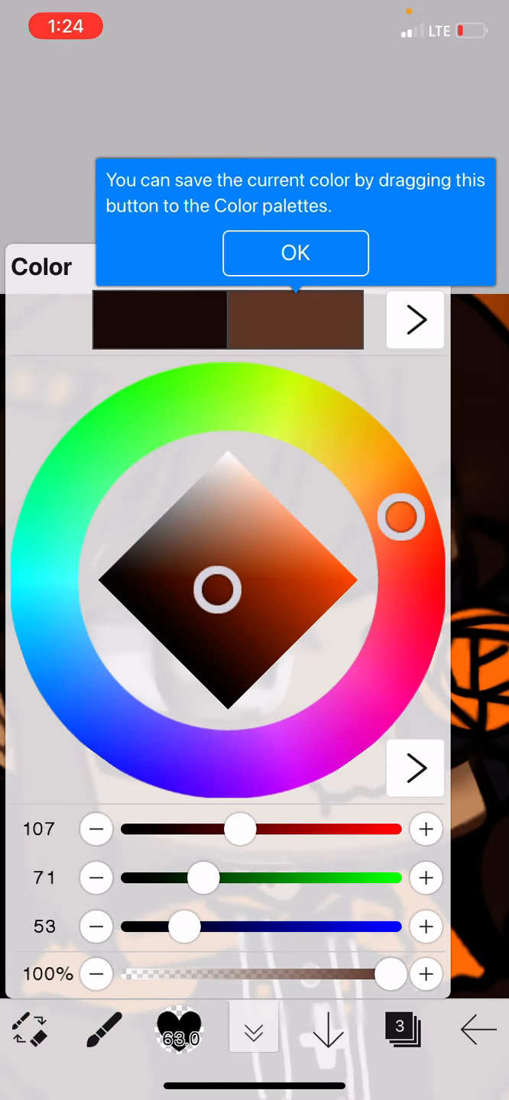
click(294, 253)
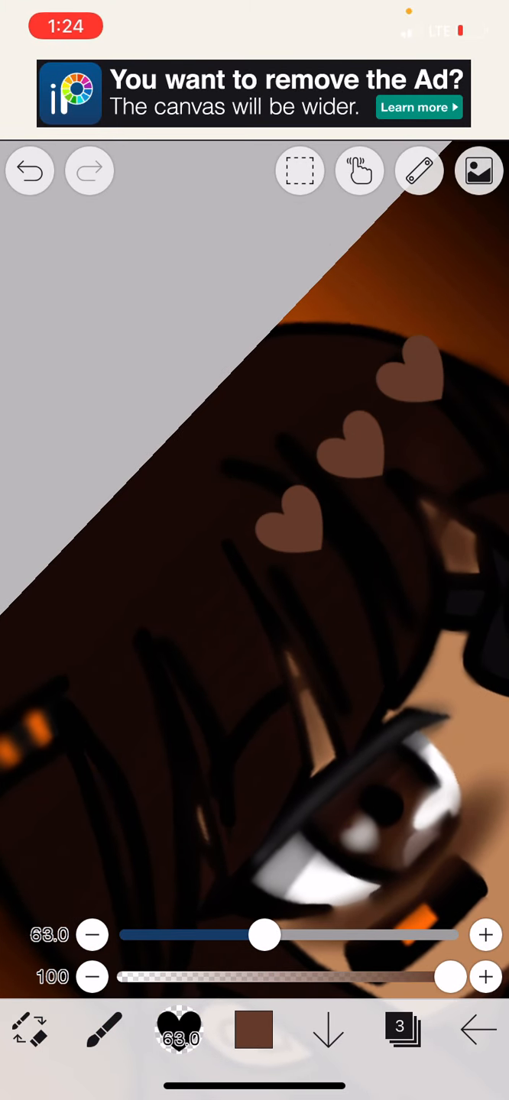
click(29, 171)
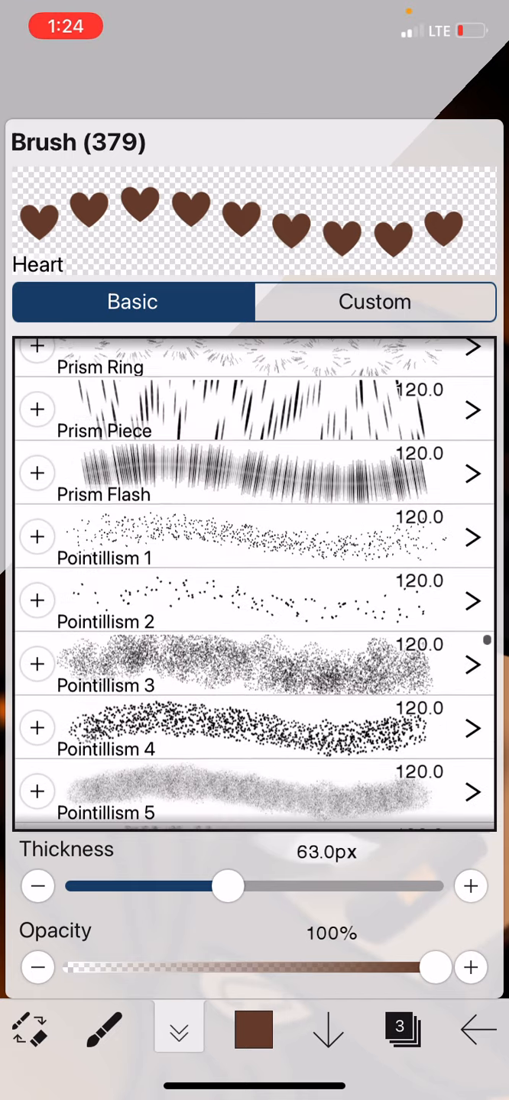
- Paint soft brown shading across the hair with an airbrush and switch to blurring
click(374, 303)
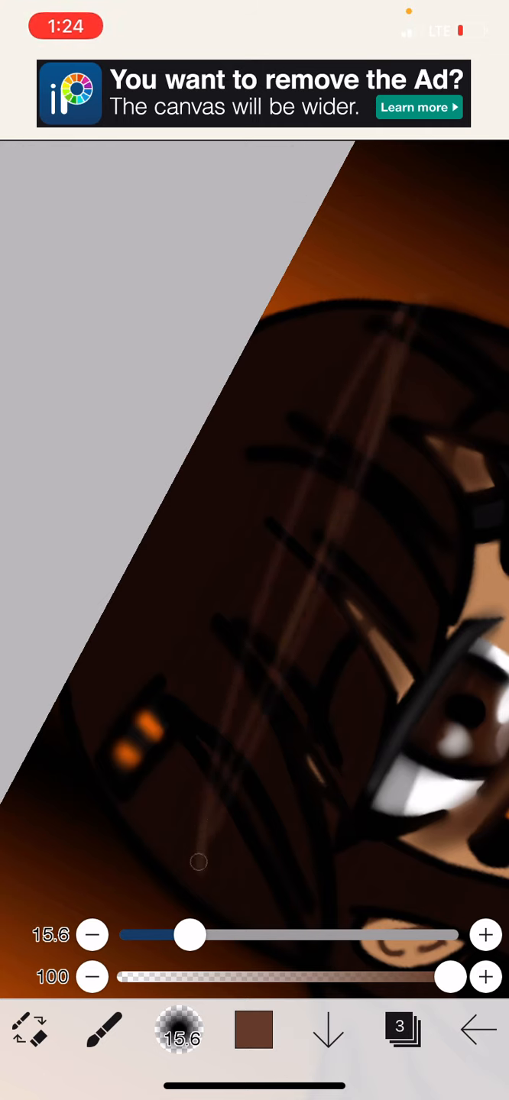
drag(199, 862, 275, 658)
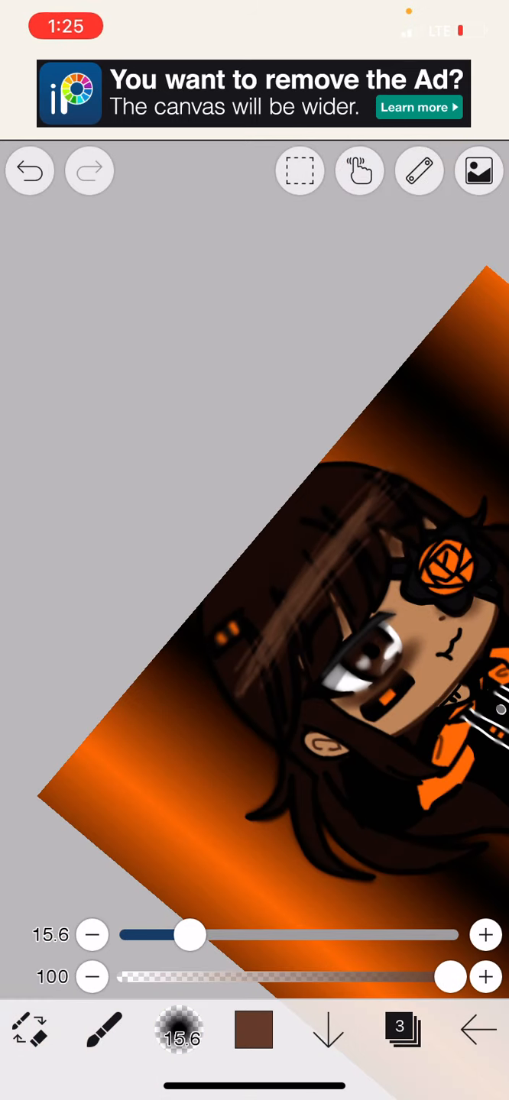
click(180, 1039)
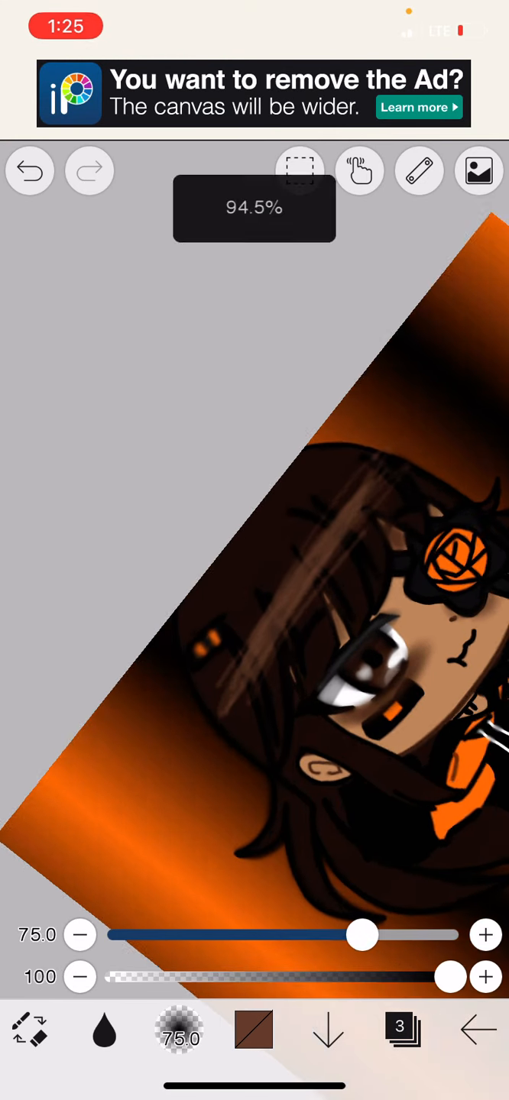
drag(362, 935, 440, 935)
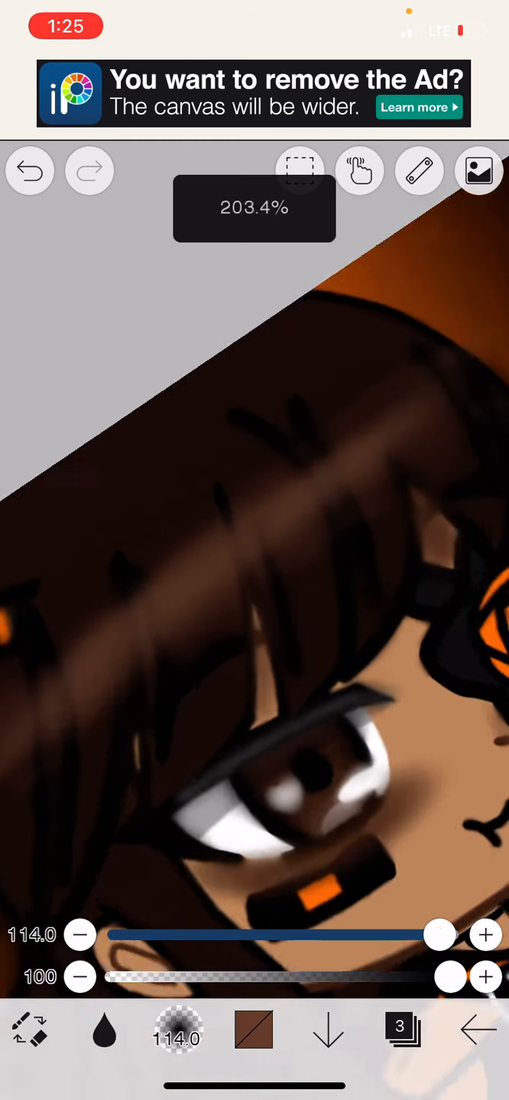
- Alternate between the Brush and Blur tools to blend the hair streaks
click(104, 1033)
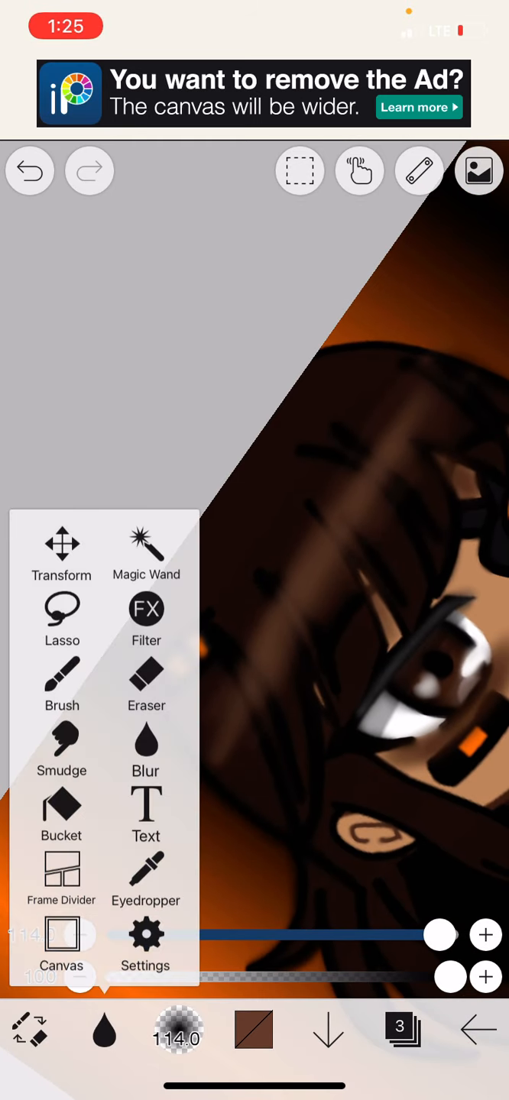
click(61, 680)
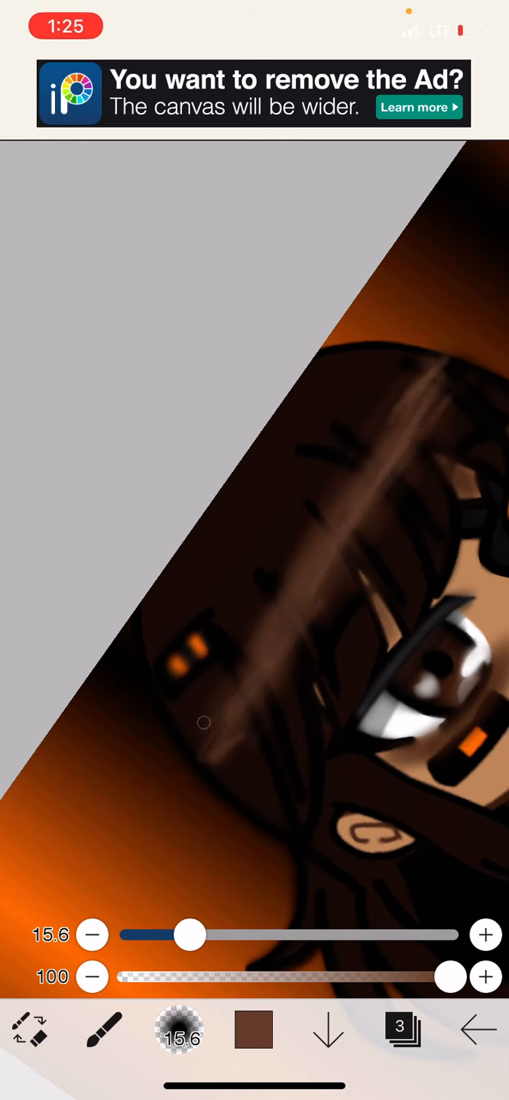
click(254, 1035)
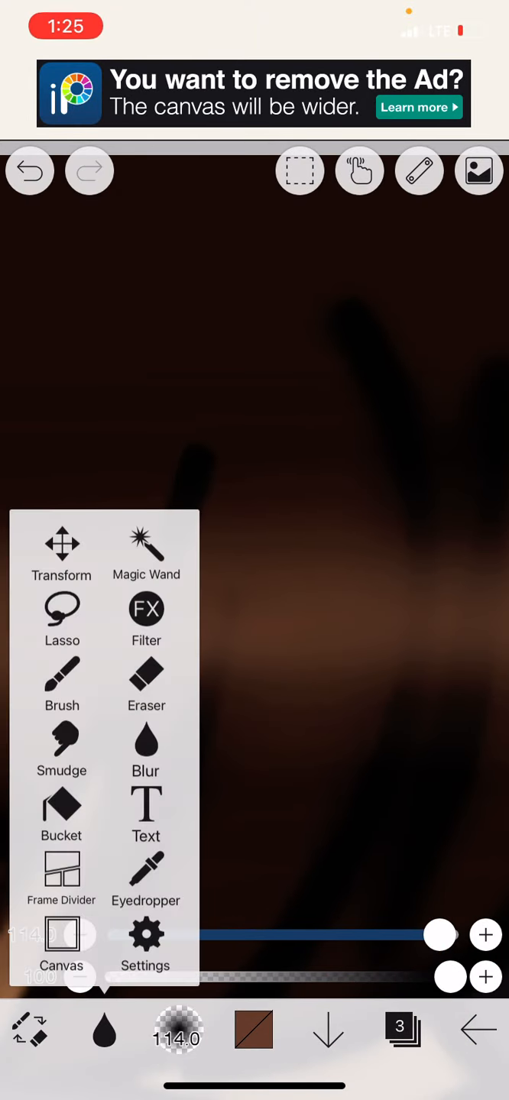
click(62, 680)
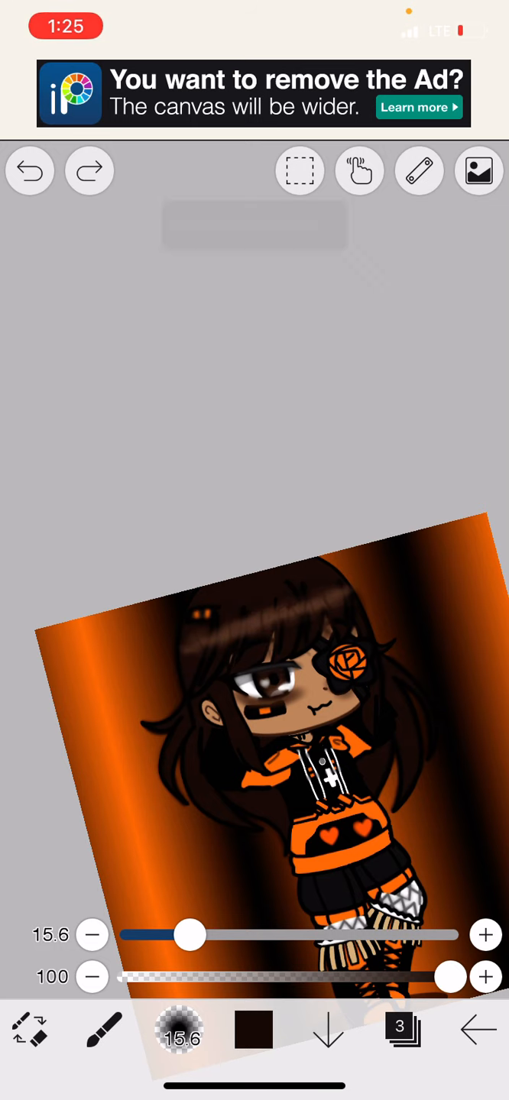
- Soften the remaining shading streaks across the hair
click(29, 169)
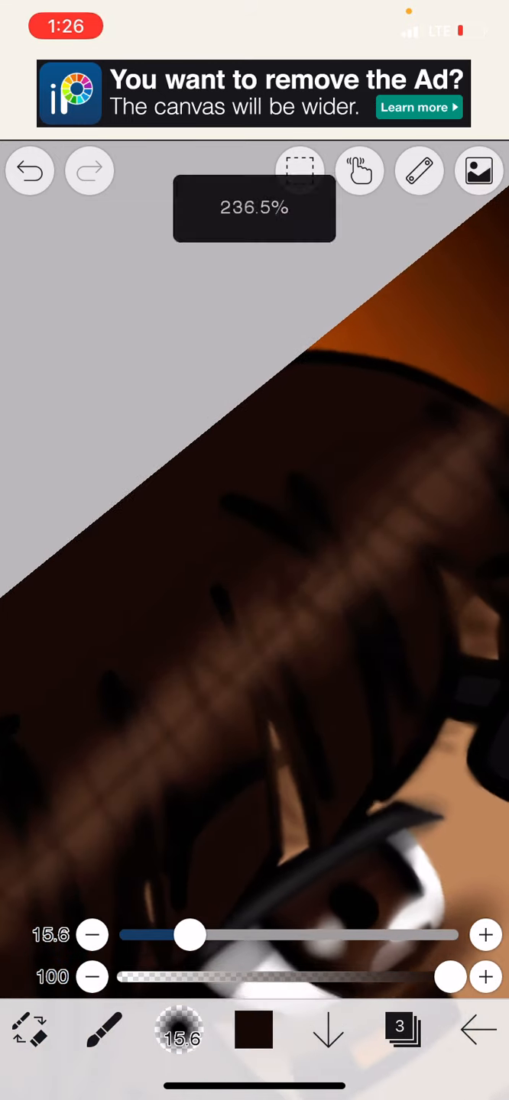
drag(189, 935, 440, 935)
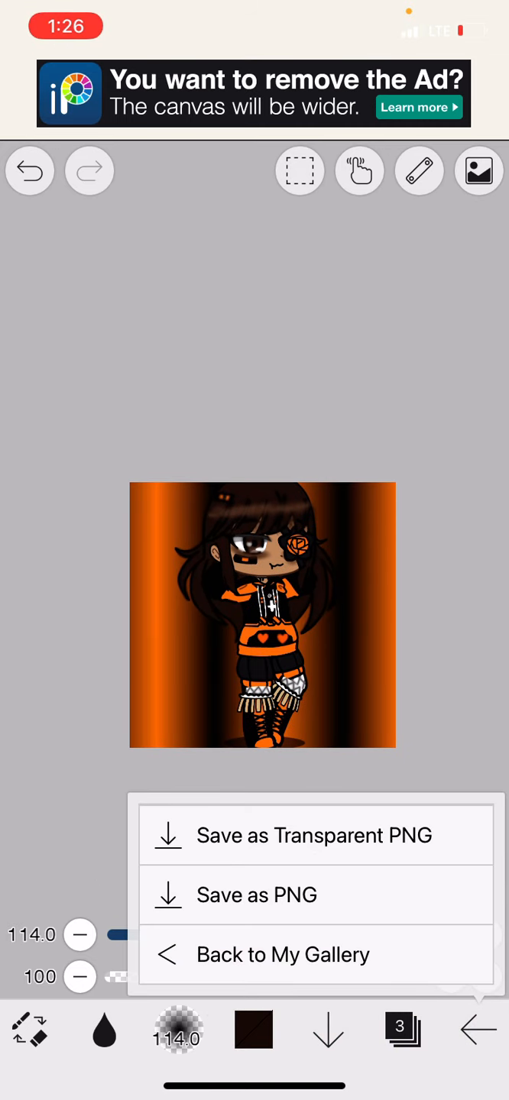
- Save the finished drawing as a PNG
click(282, 954)
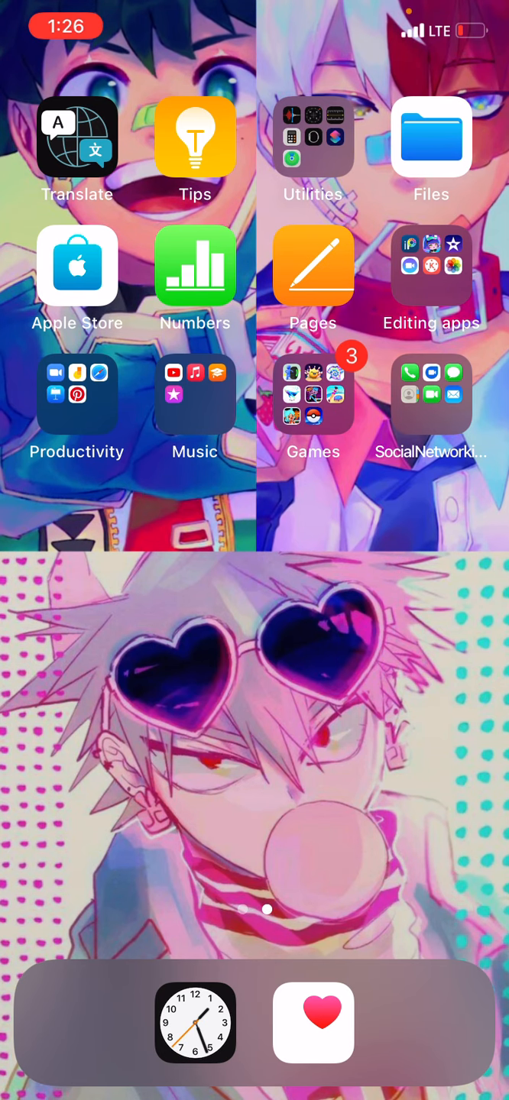
- Swipe down from the top-right corner to open Control Center
scroll(down, 3)
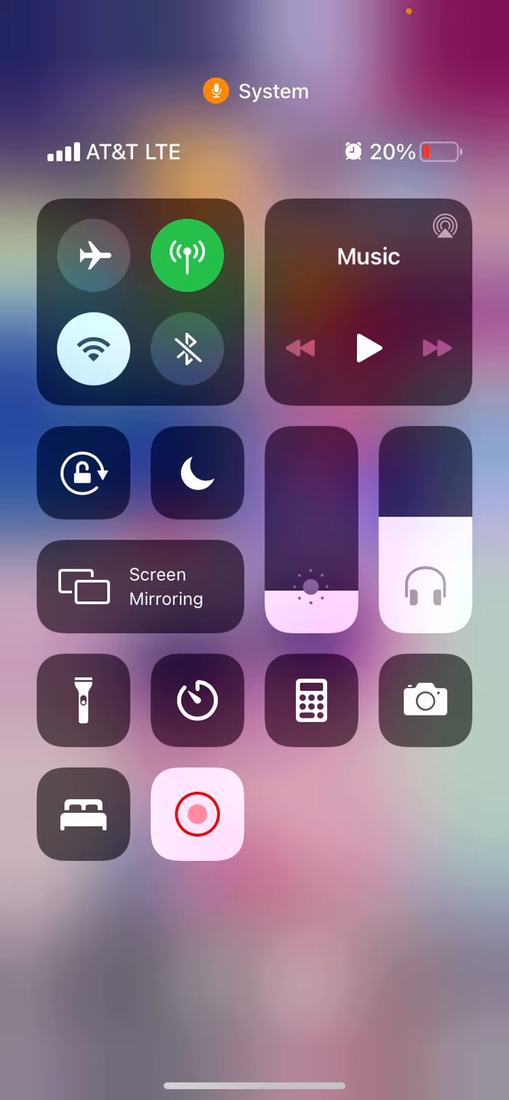